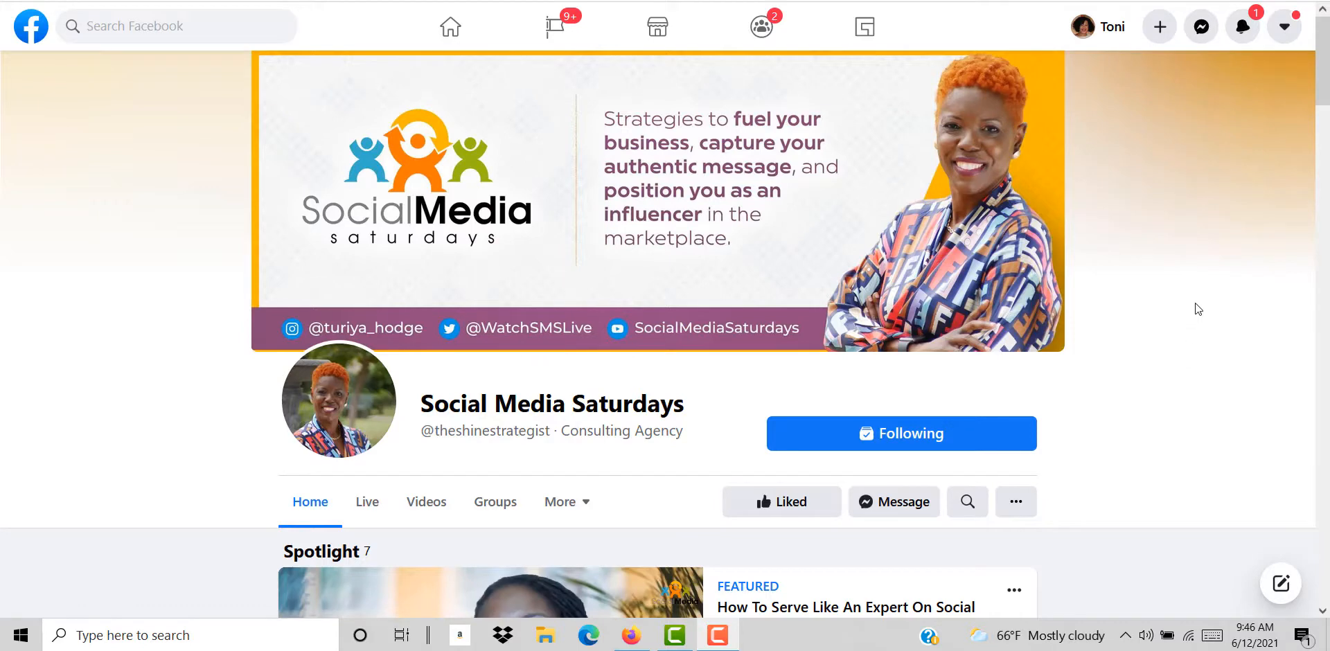
- Browse the example video page and start its featured Spotlight video playing
scroll(down, 3)
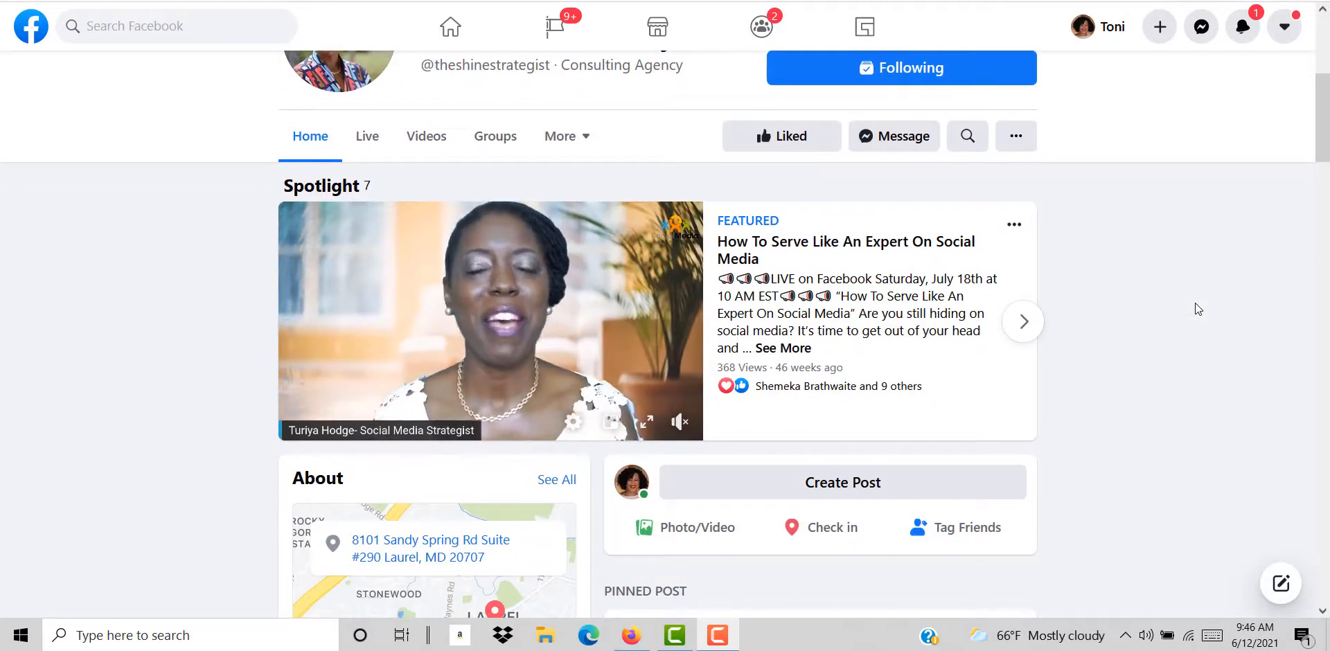
scroll(up, 3)
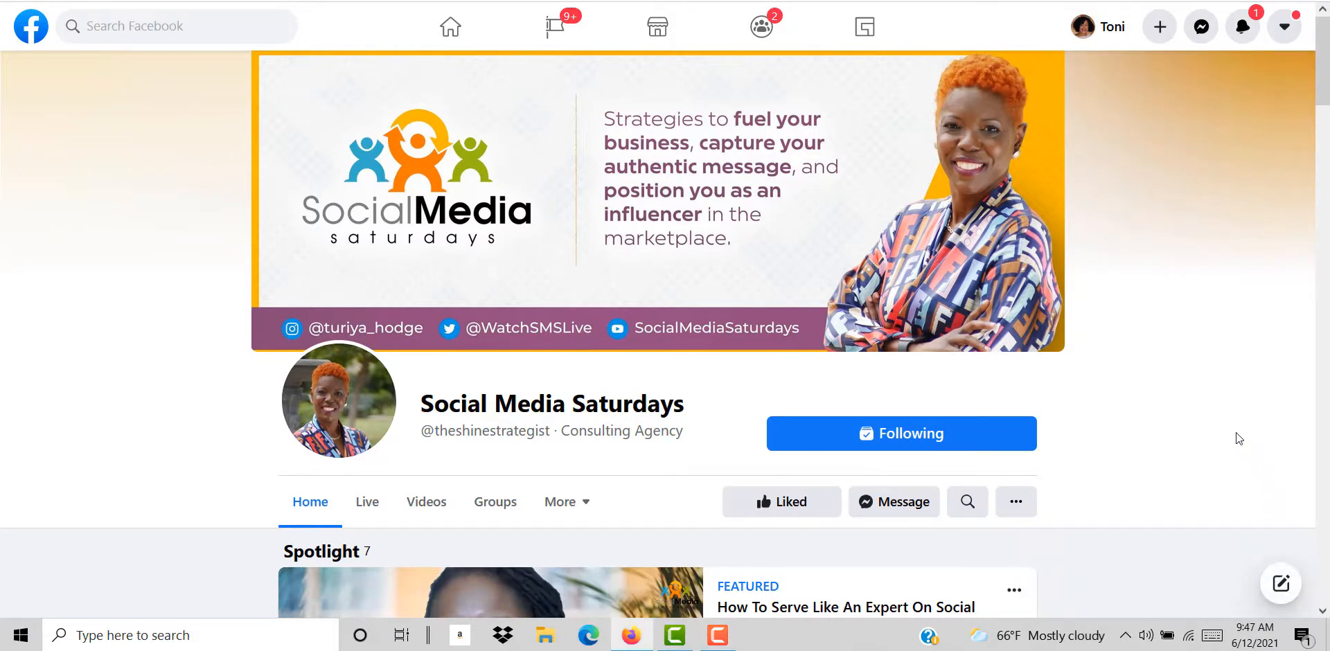
mouse_move(1251, 422)
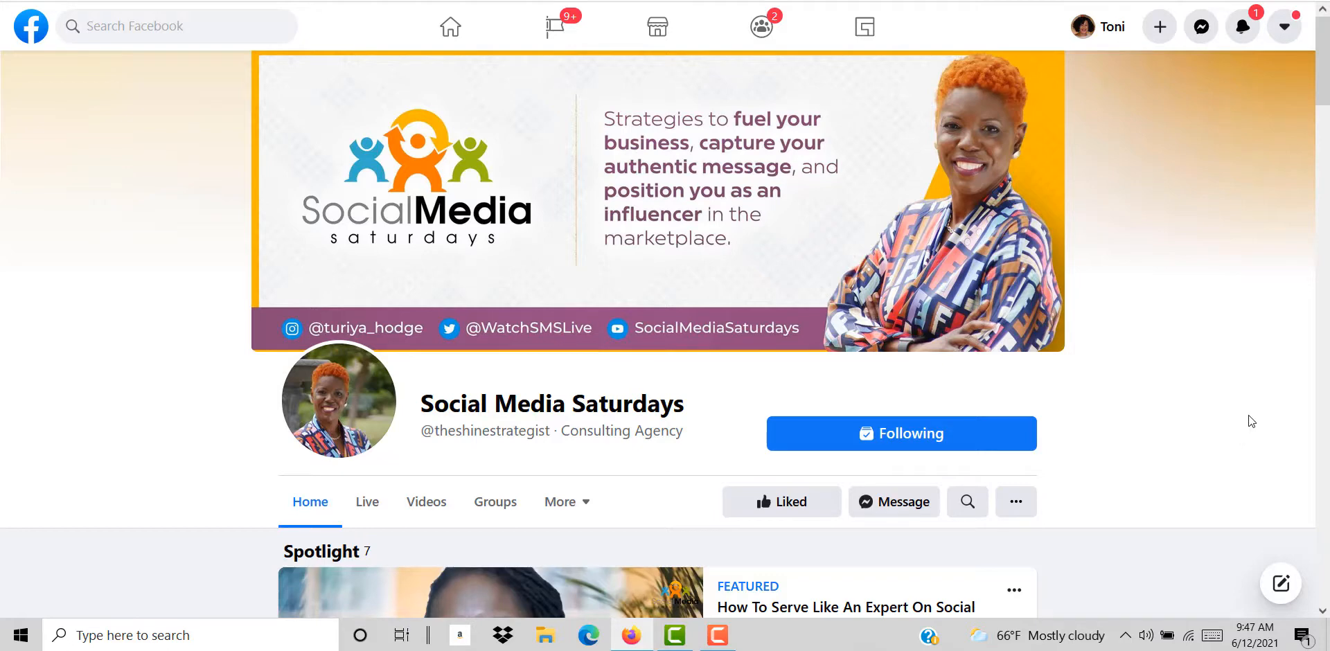
mouse_move(1259, 413)
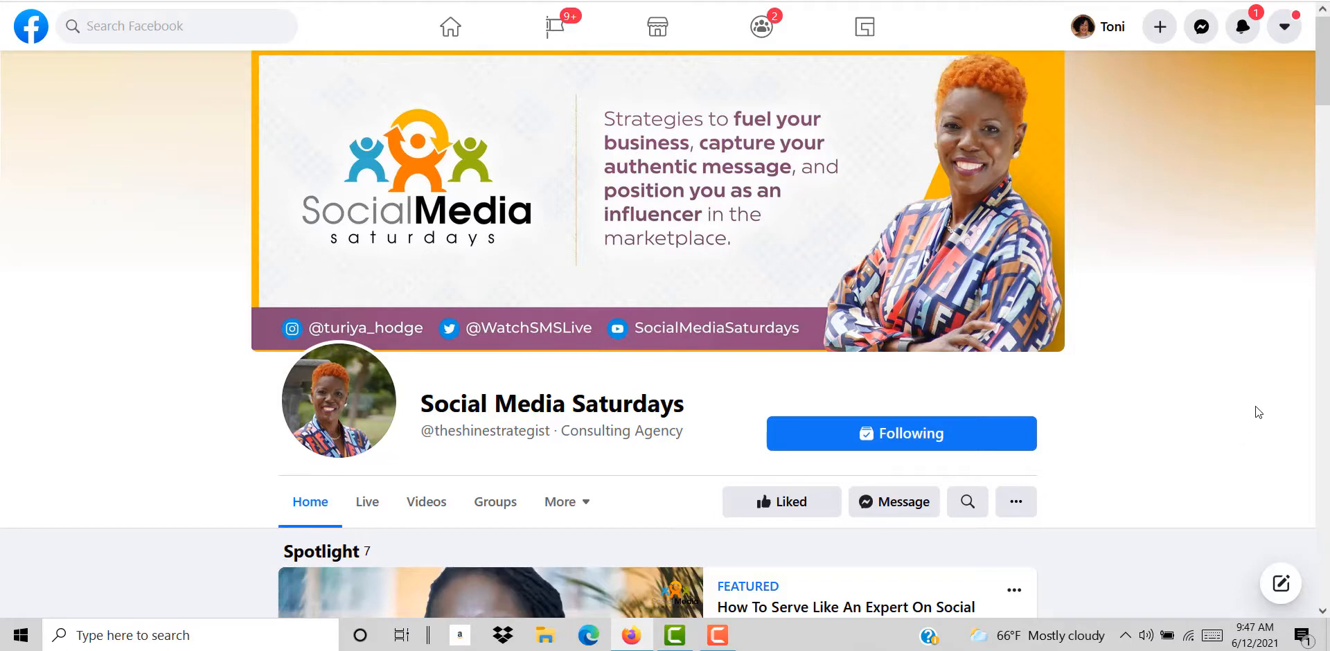
scroll(down, 3)
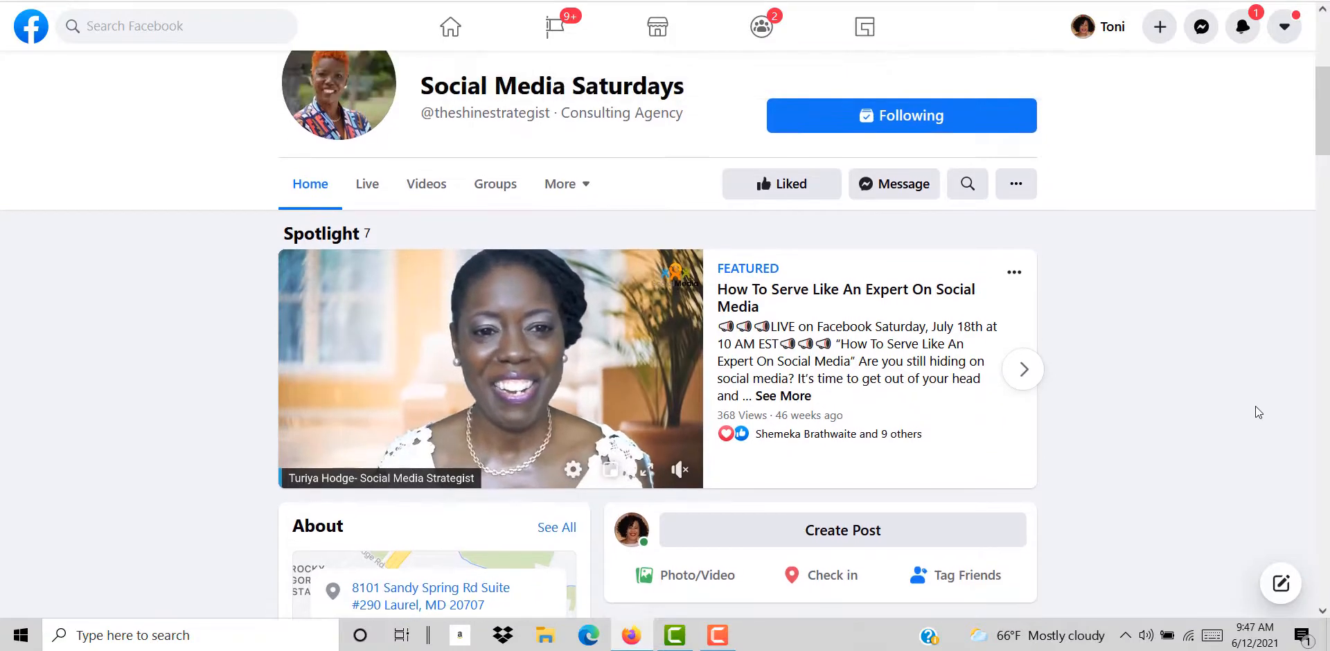
scroll(up, 3)
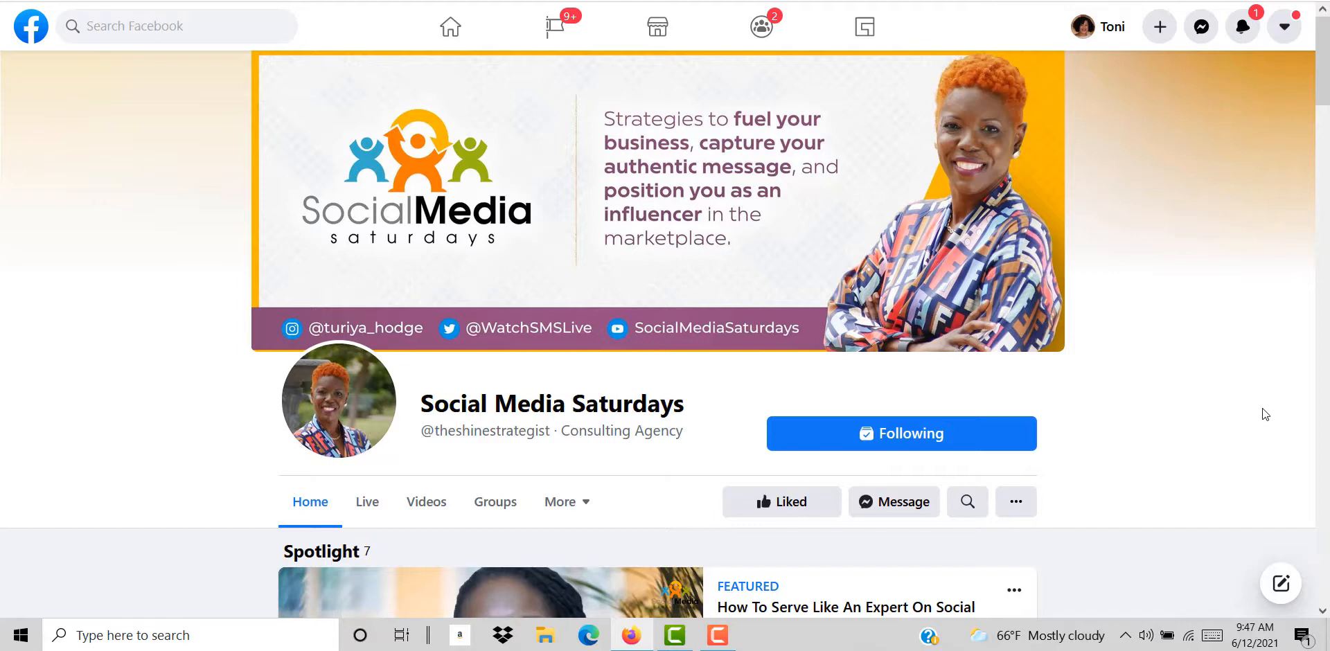
mouse_move(1270, 407)
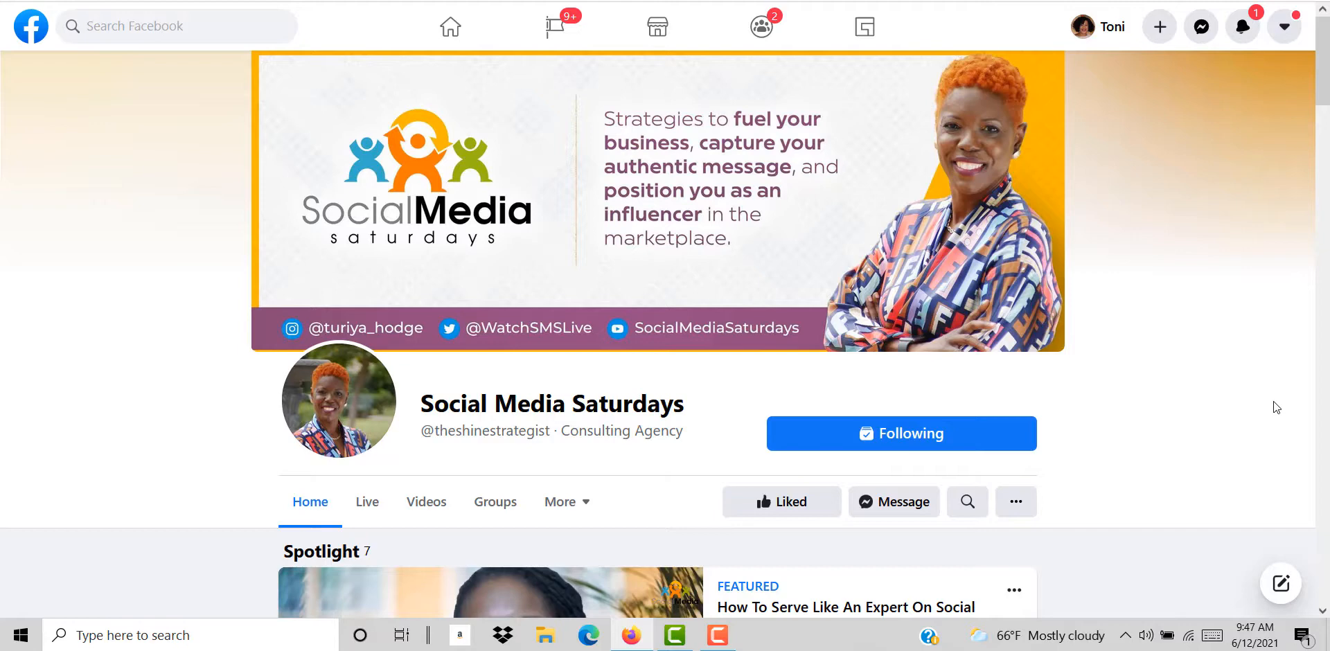
scroll(down, 3)
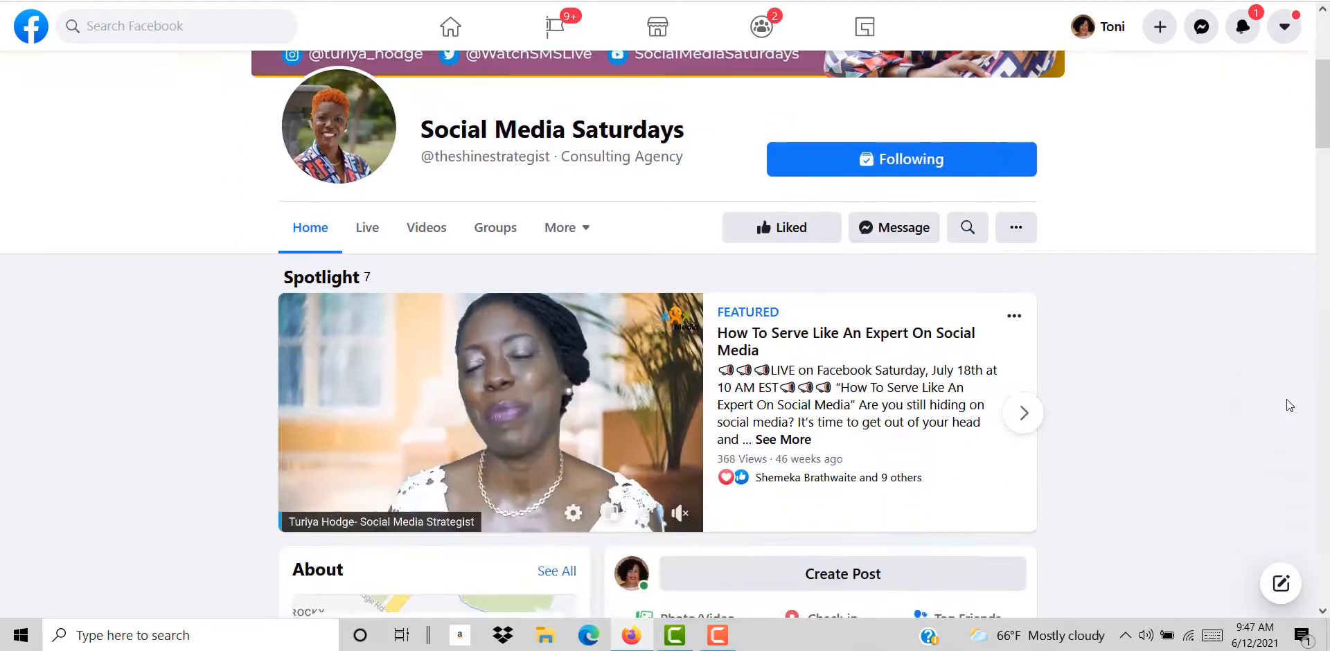
scroll(down, 3)
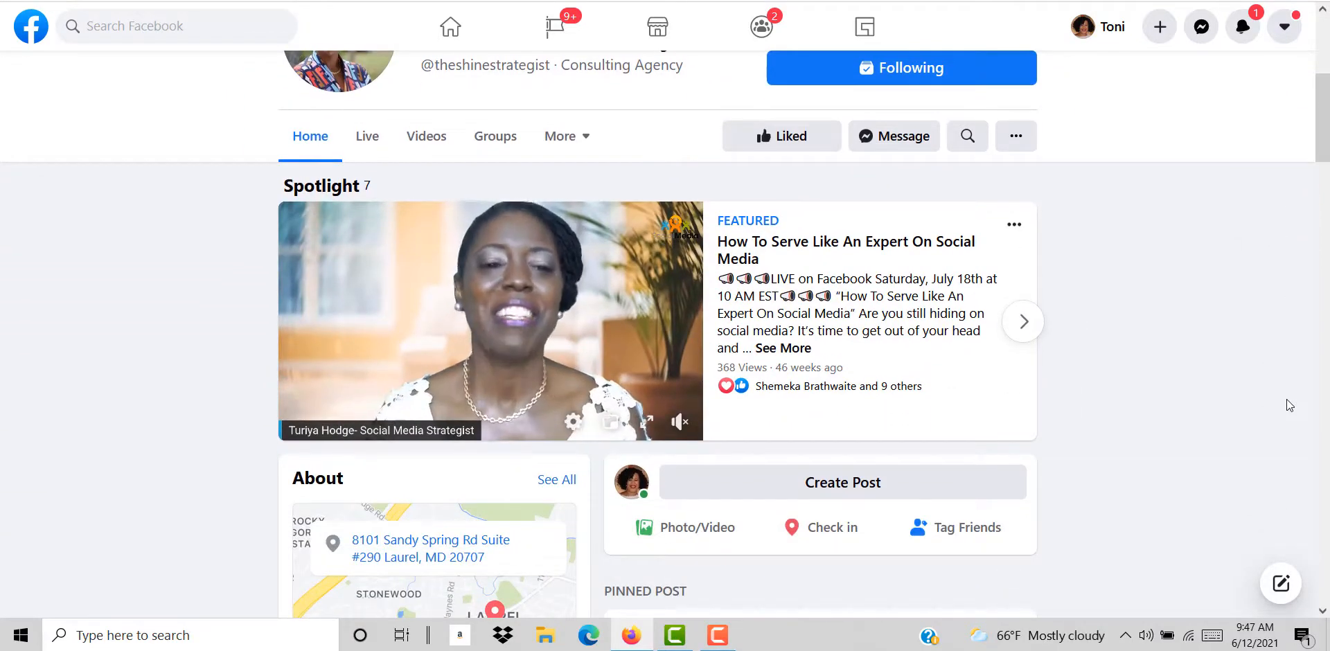
scroll(up, 3)
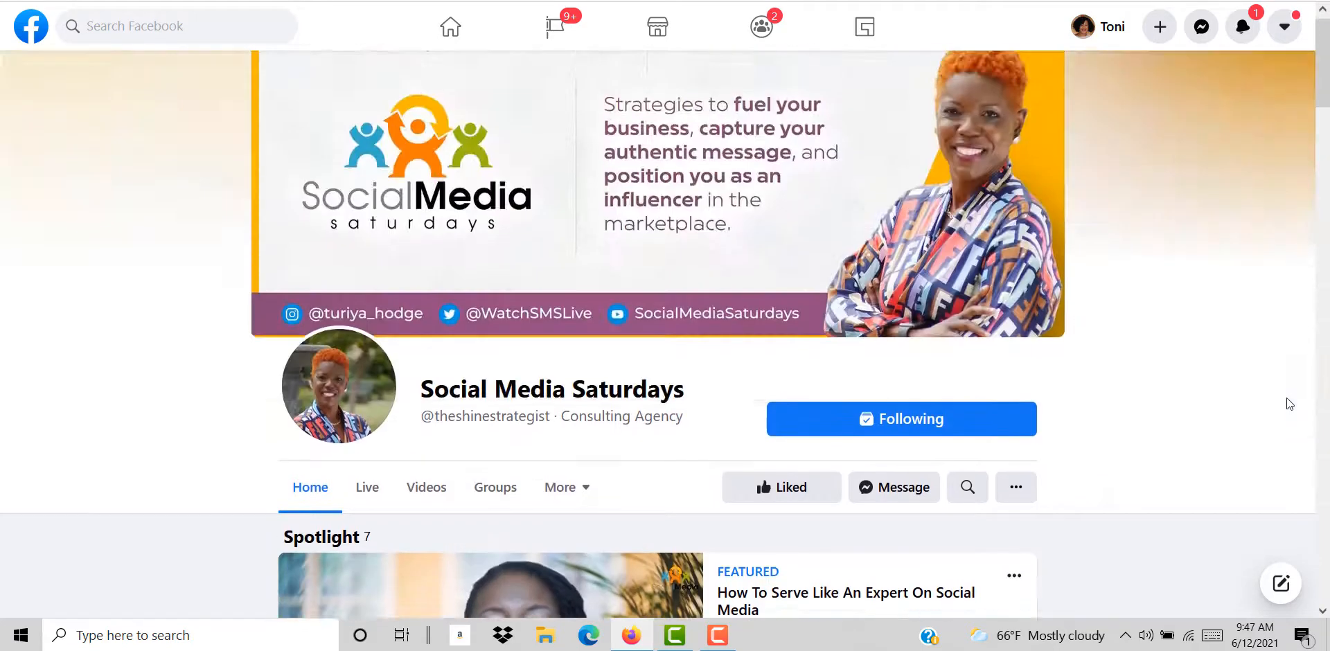
scroll(down, 3)
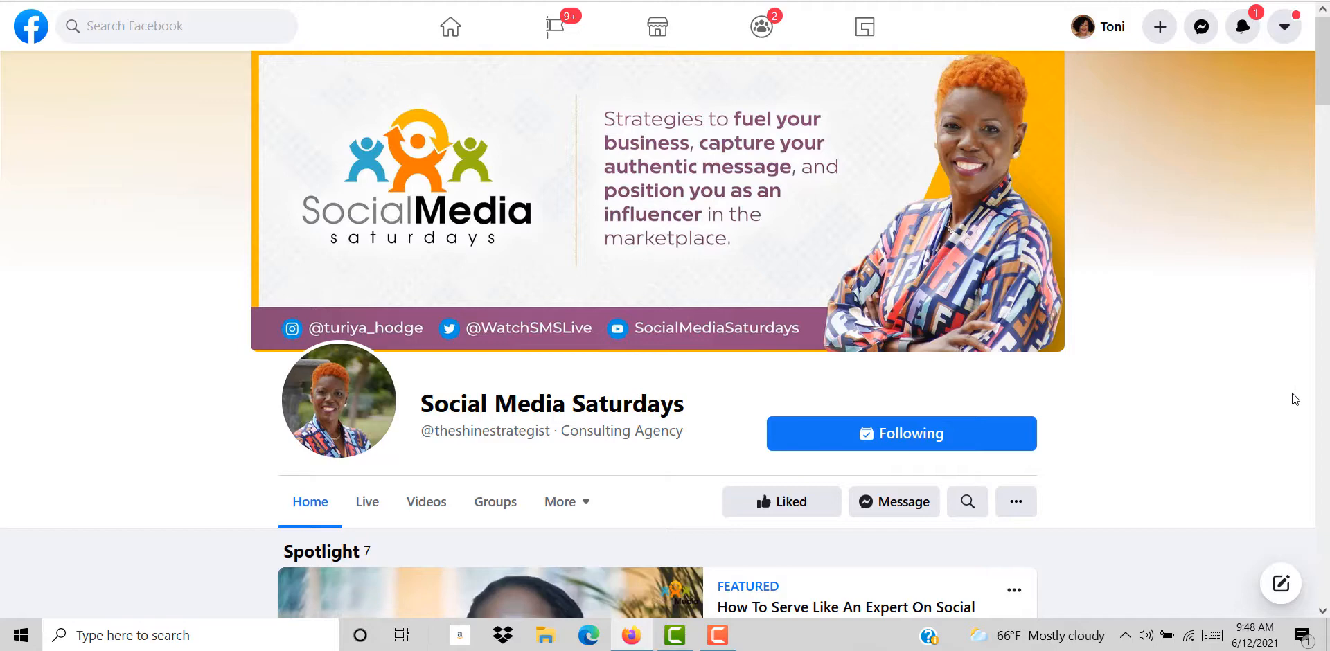
scroll(down, 3)
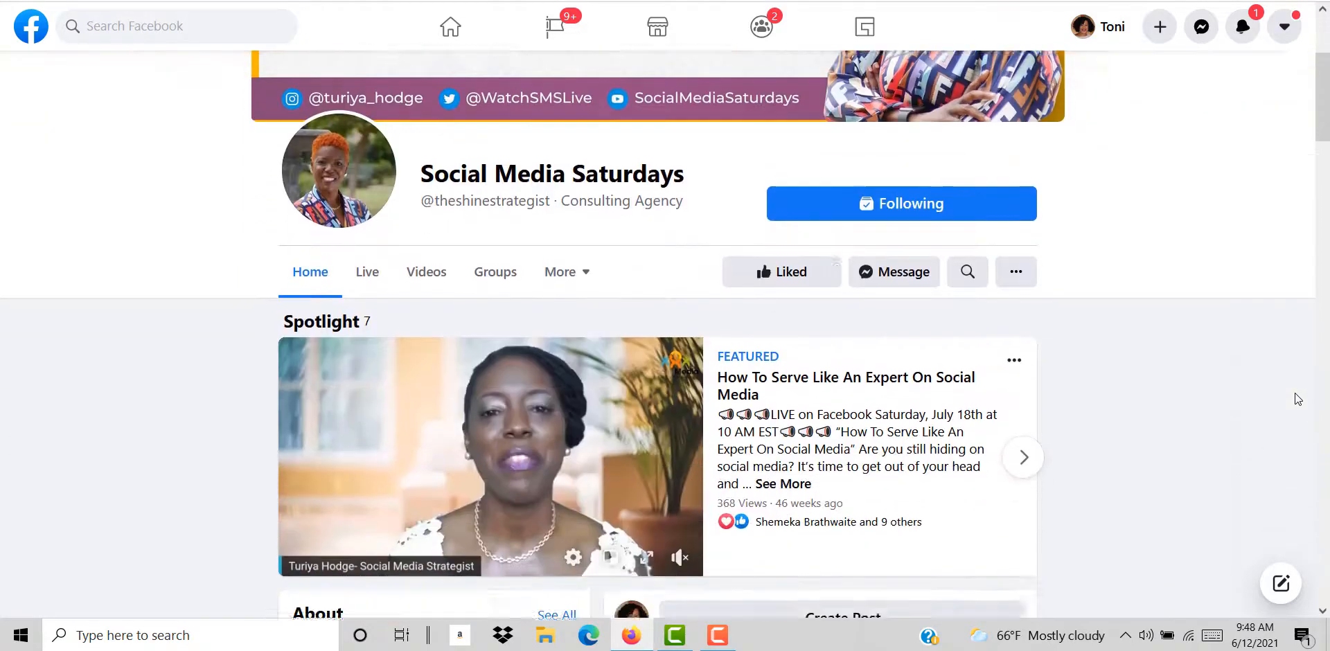
scroll(down, 3)
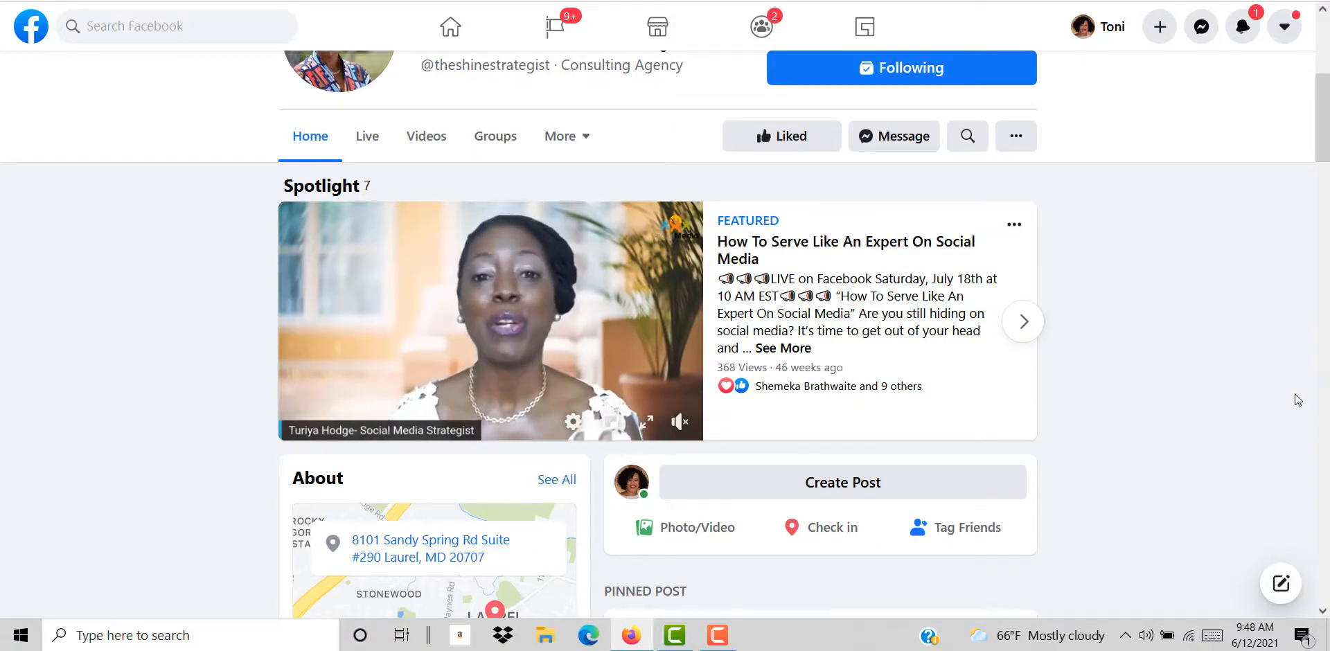
scroll(up, 3)
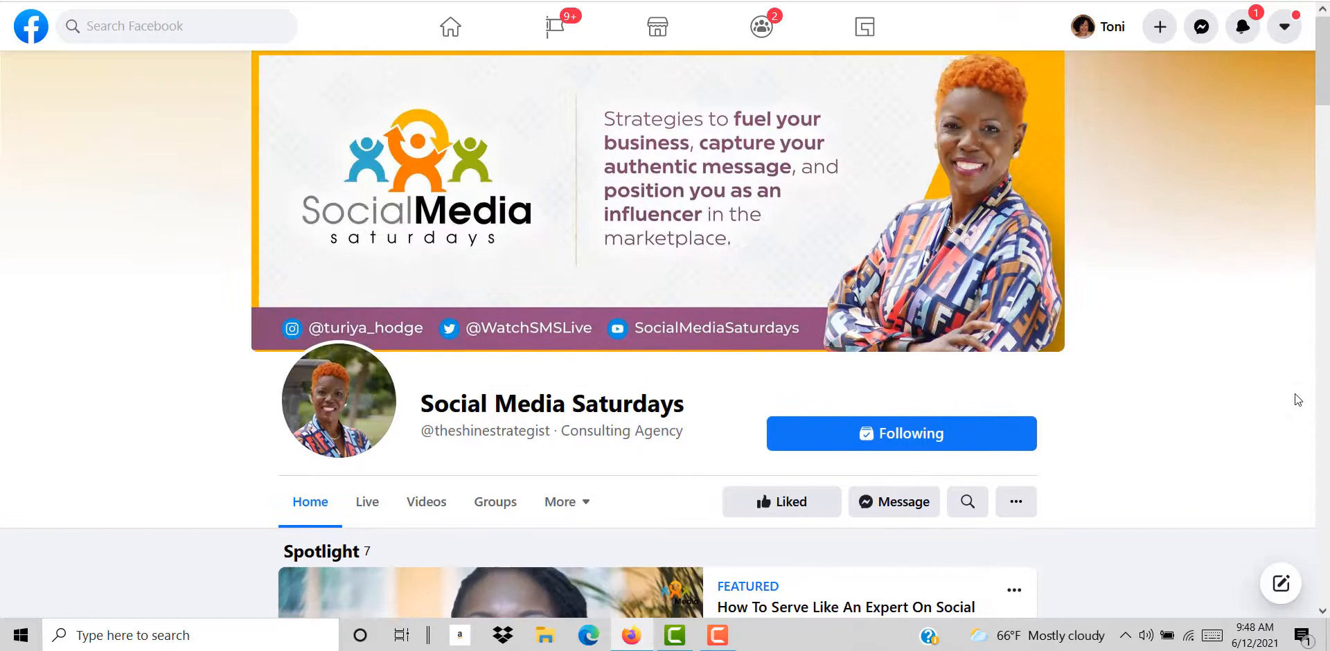
scroll(down, 3)
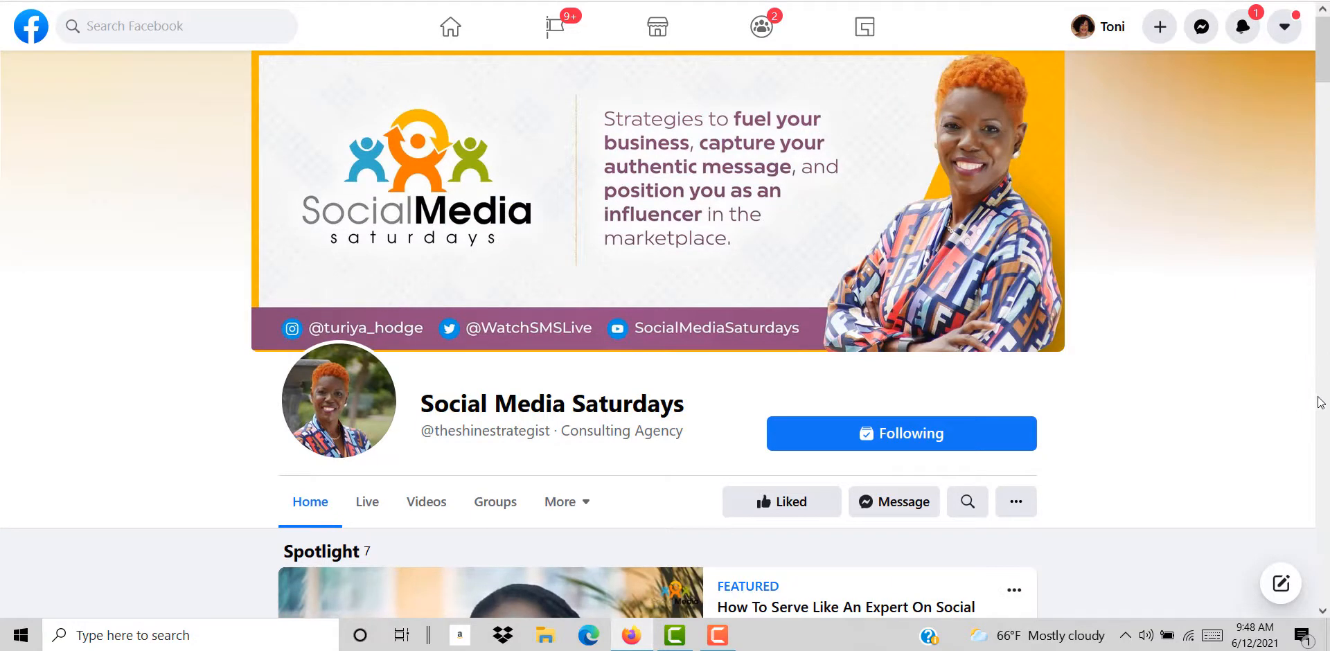
scroll(down, 3)
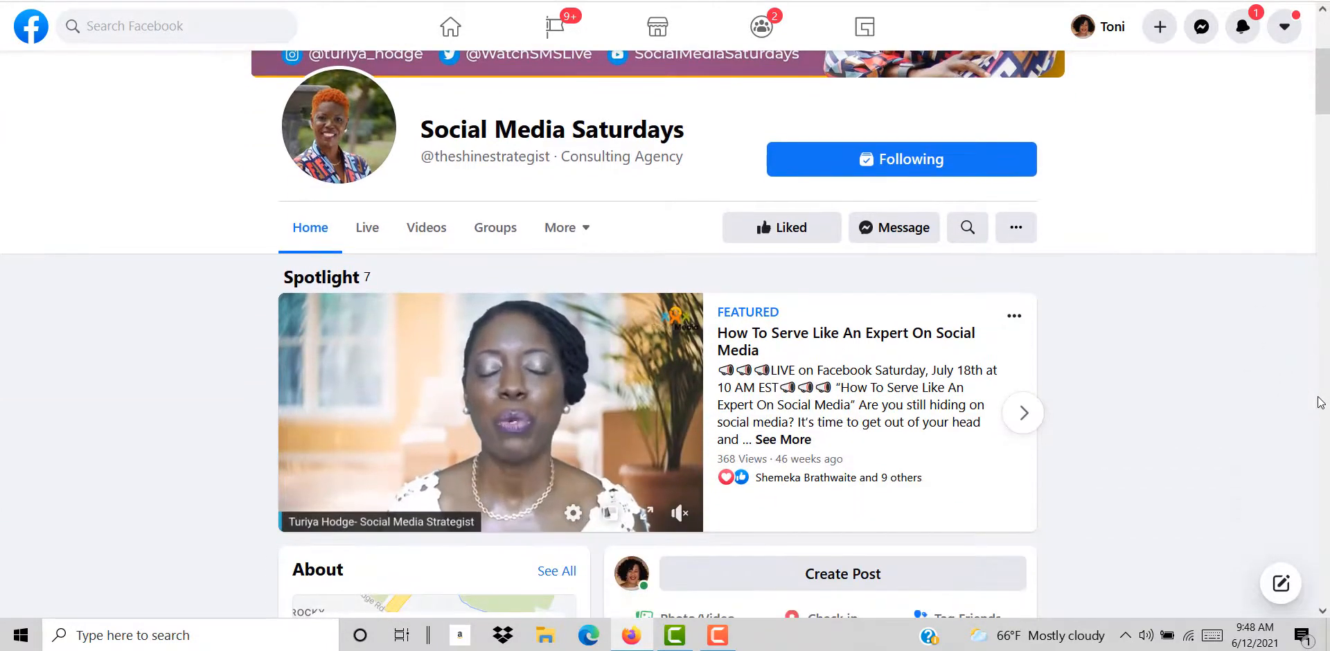
scroll(up, 3)
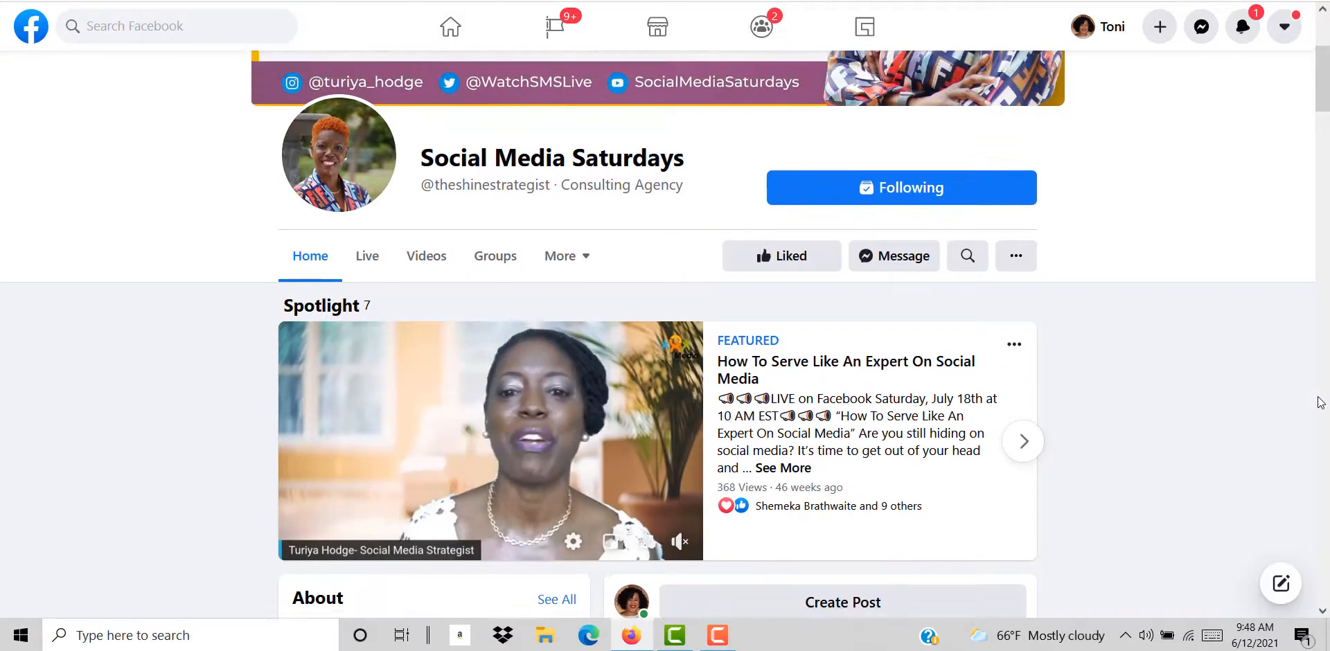
scroll(up, 3)
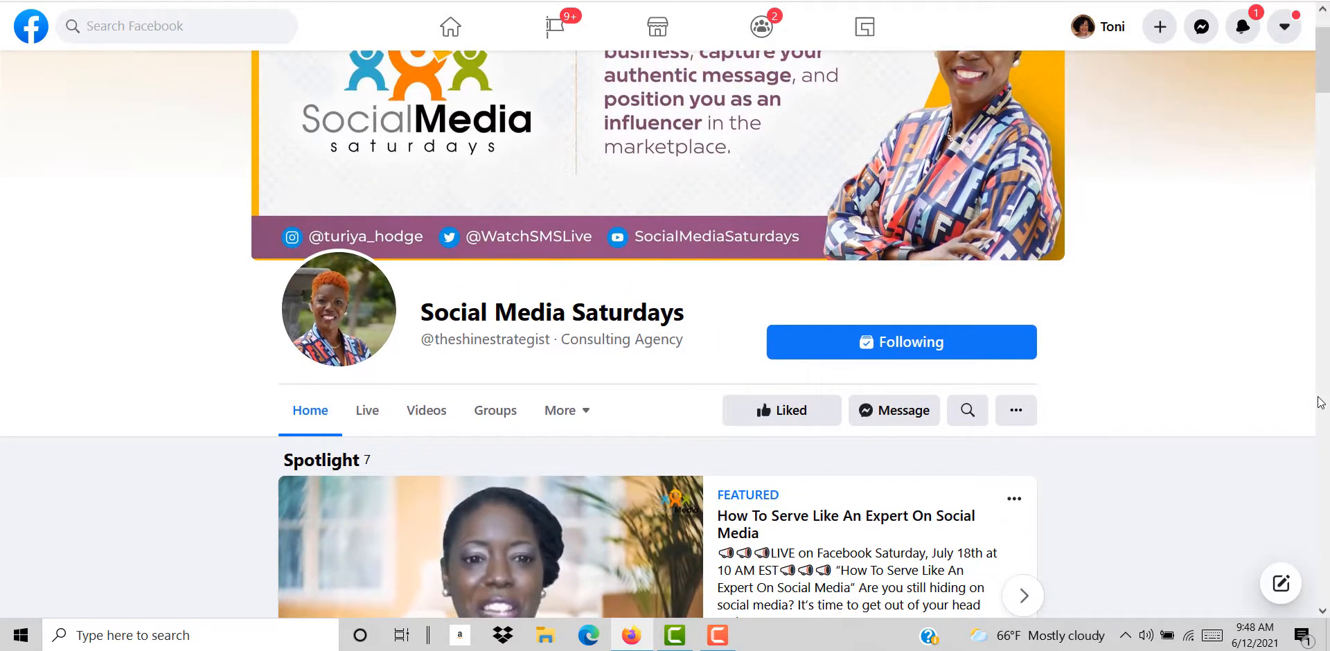
scroll(down, 3)
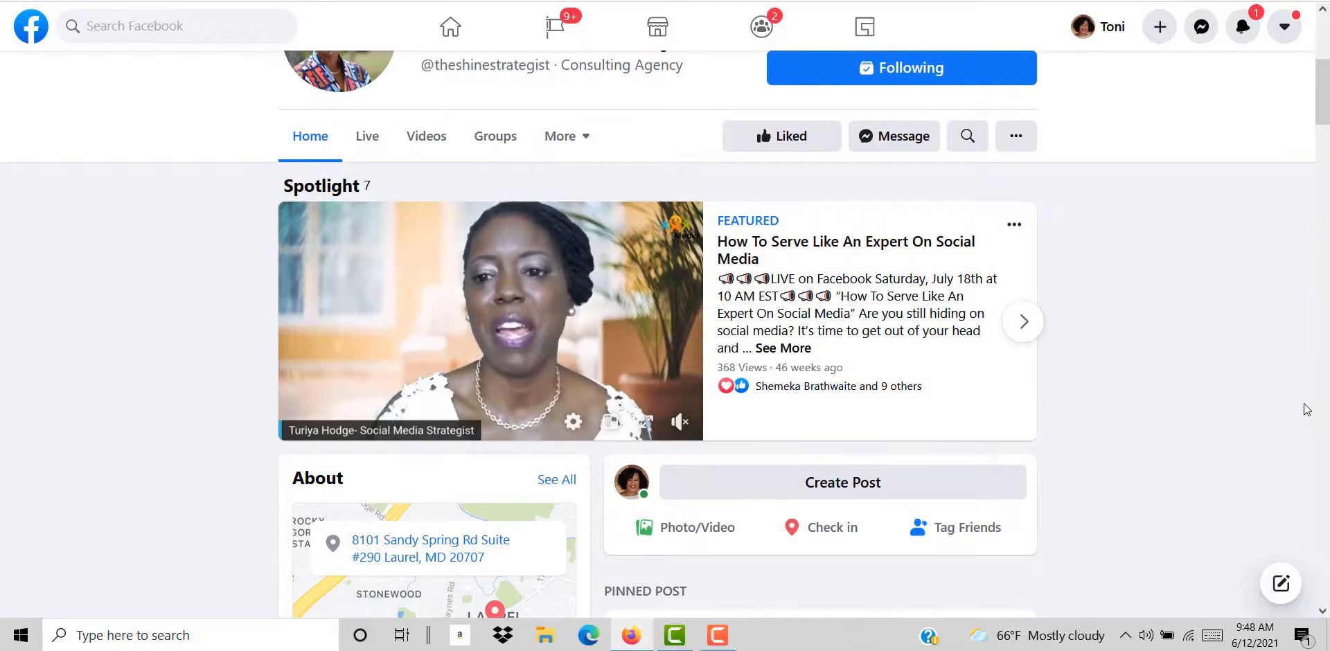
click(491, 320)
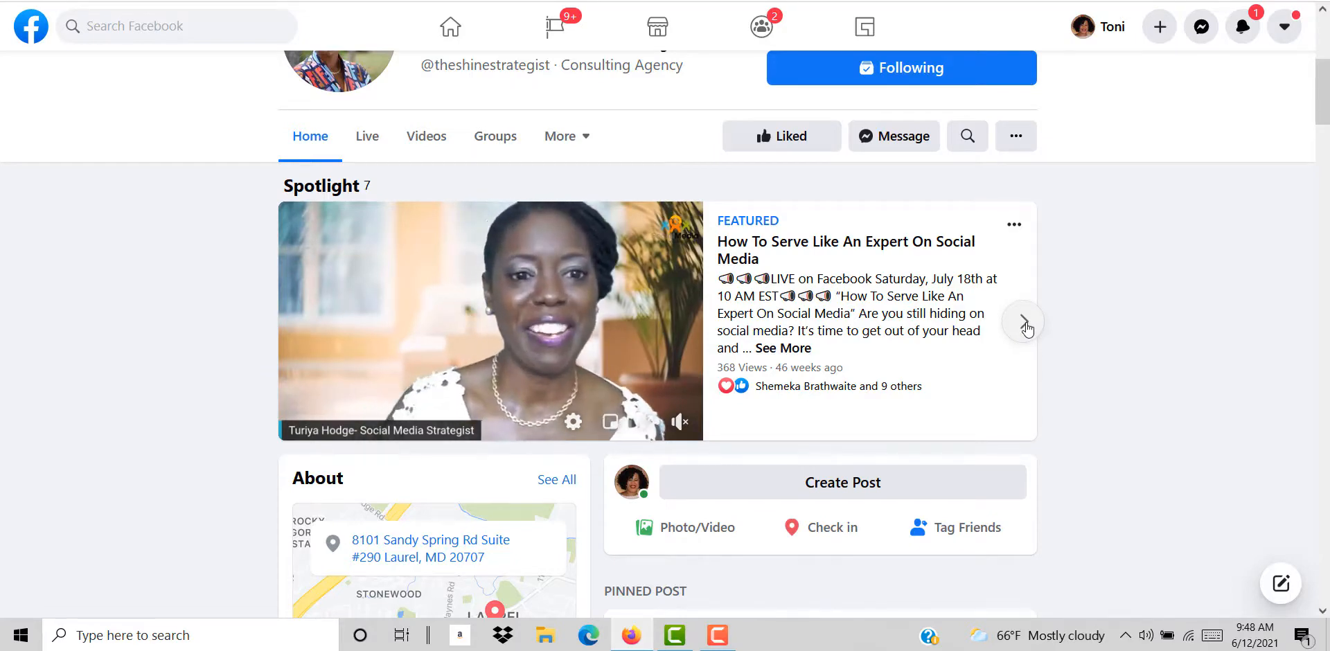
- Flip through the featured Spotlight videos and switch to the Network for Women in Business page
click(1023, 320)
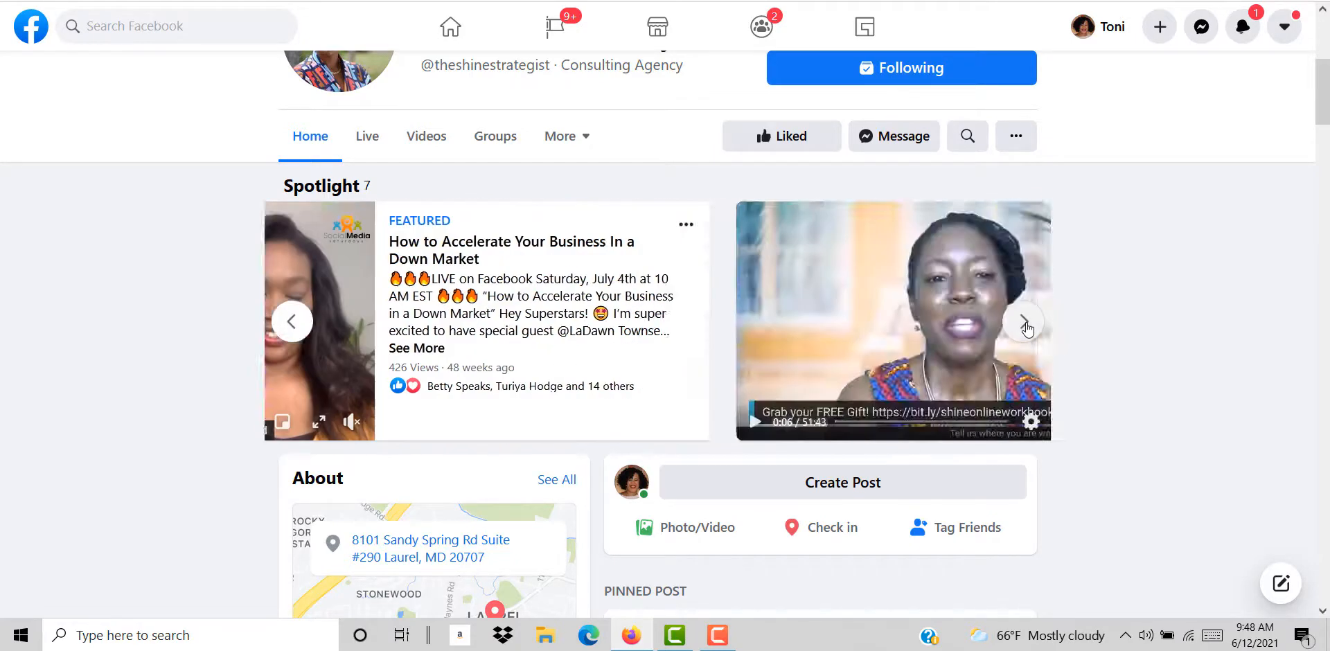
click(1025, 325)
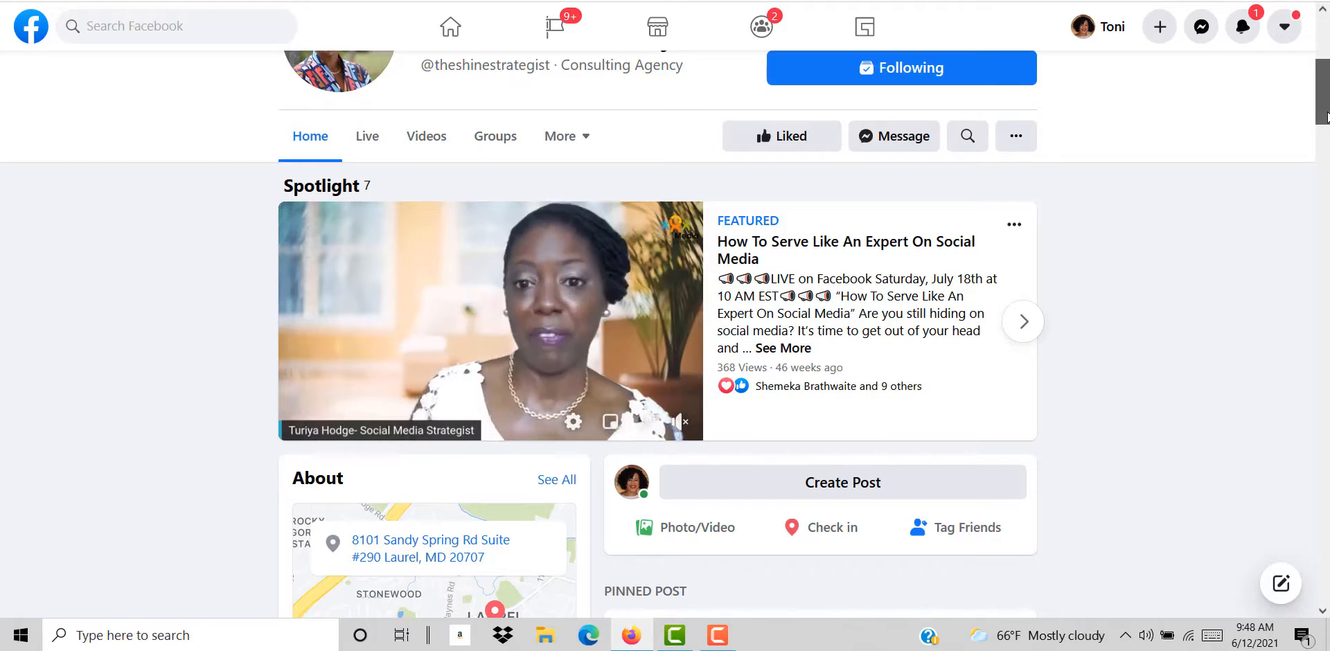
scroll(up, 3)
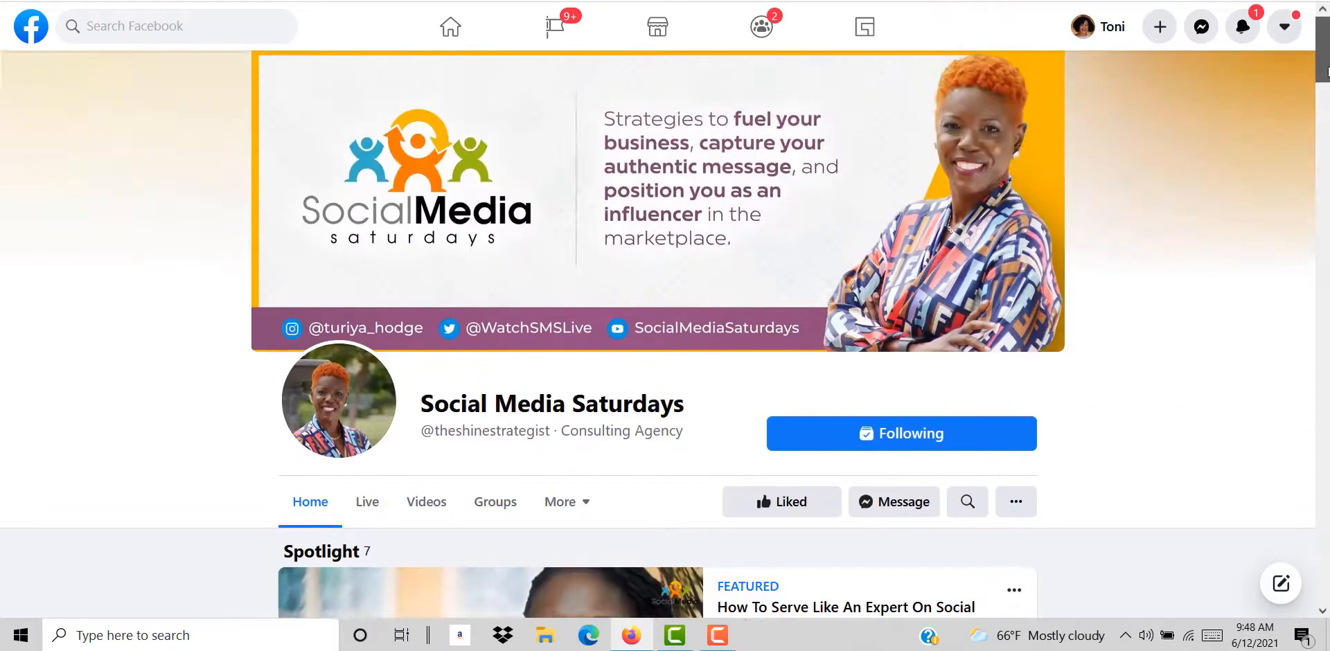
scroll(down, 3)
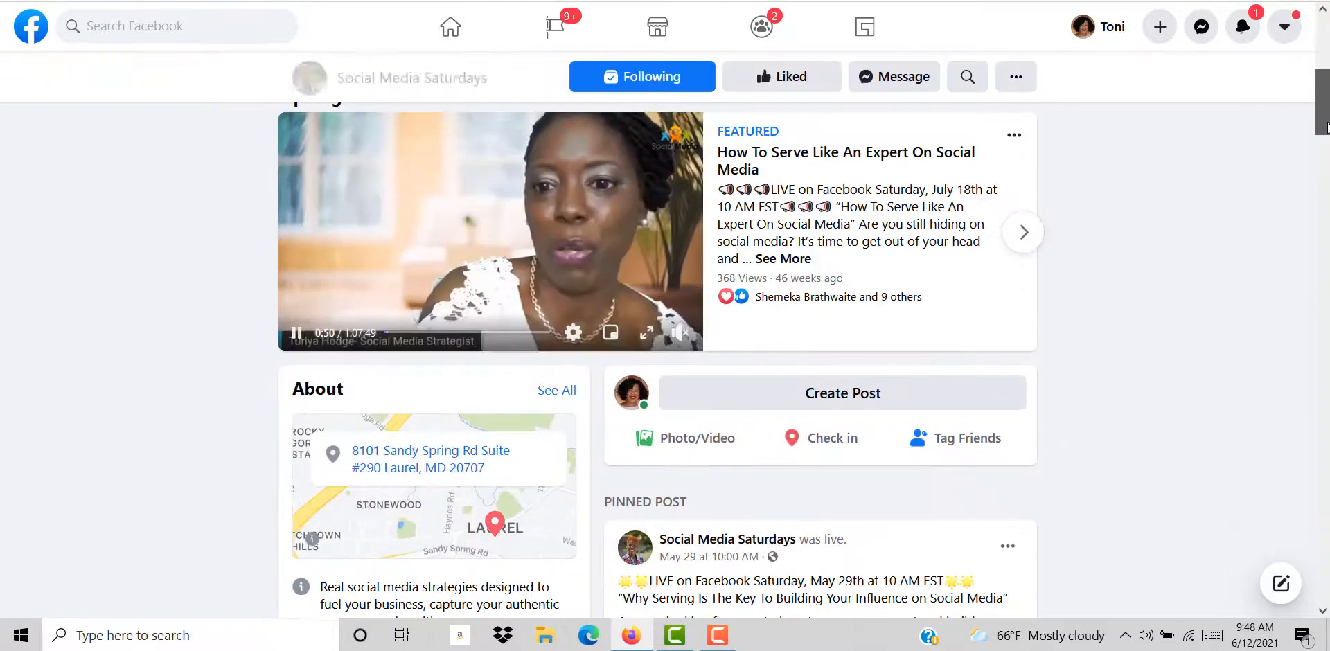
scroll(up, 3)
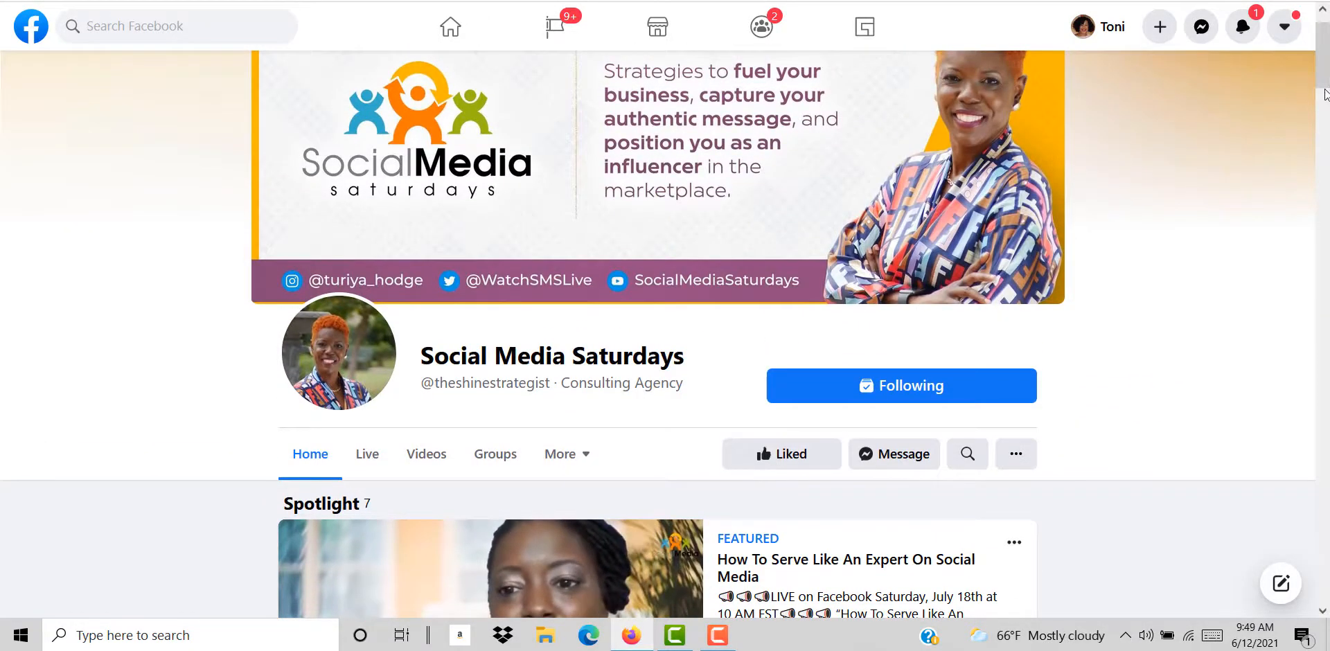
scroll(down, 3)
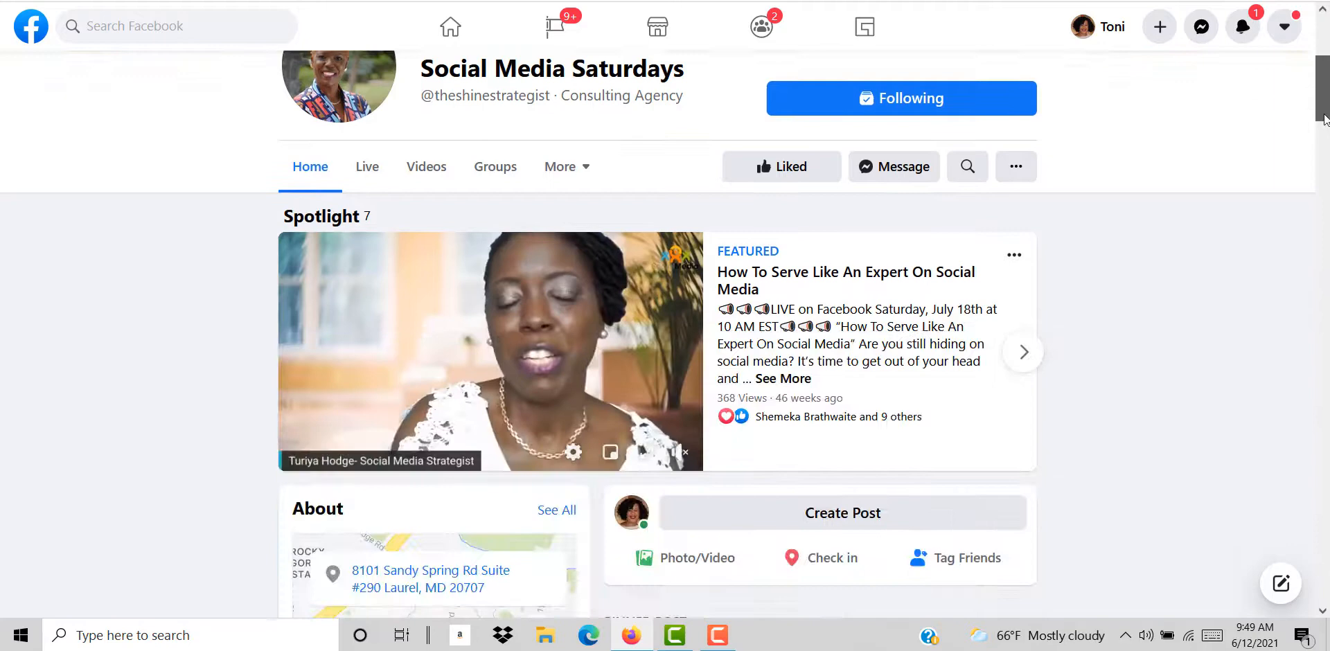
click(1022, 341)
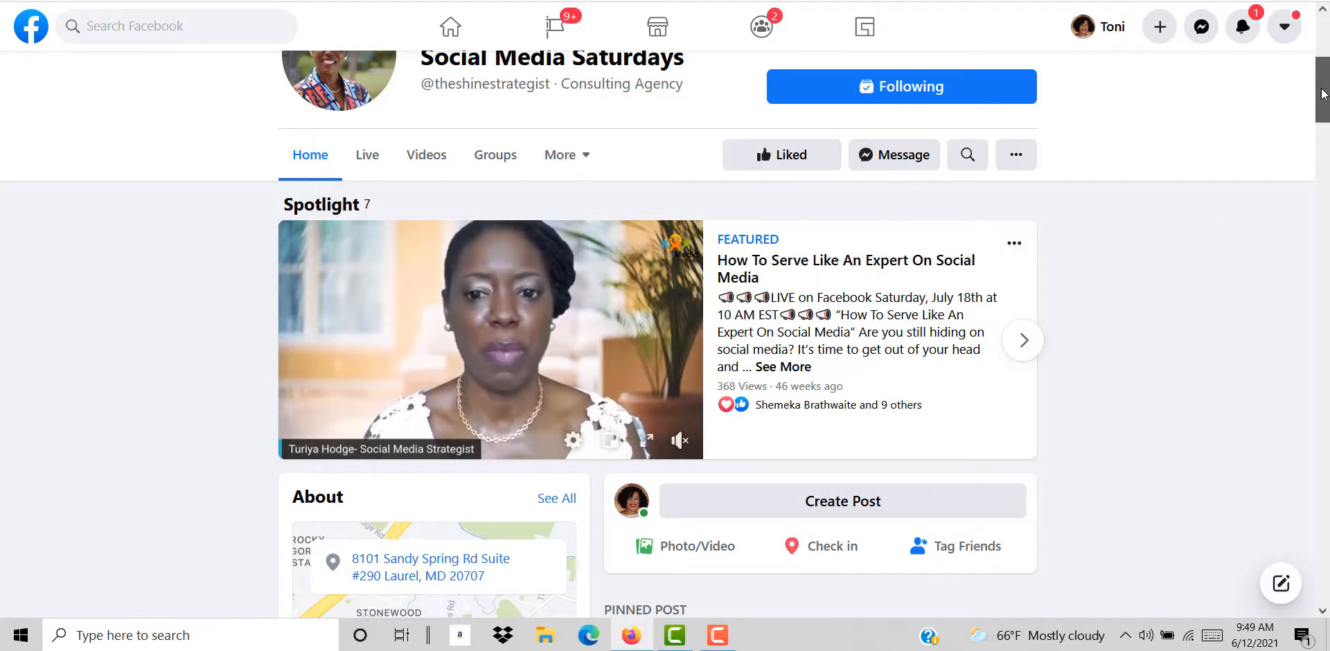
- Scroll the Manage Page sidebar down until the Settings entry is in view
scroll(down, 3)
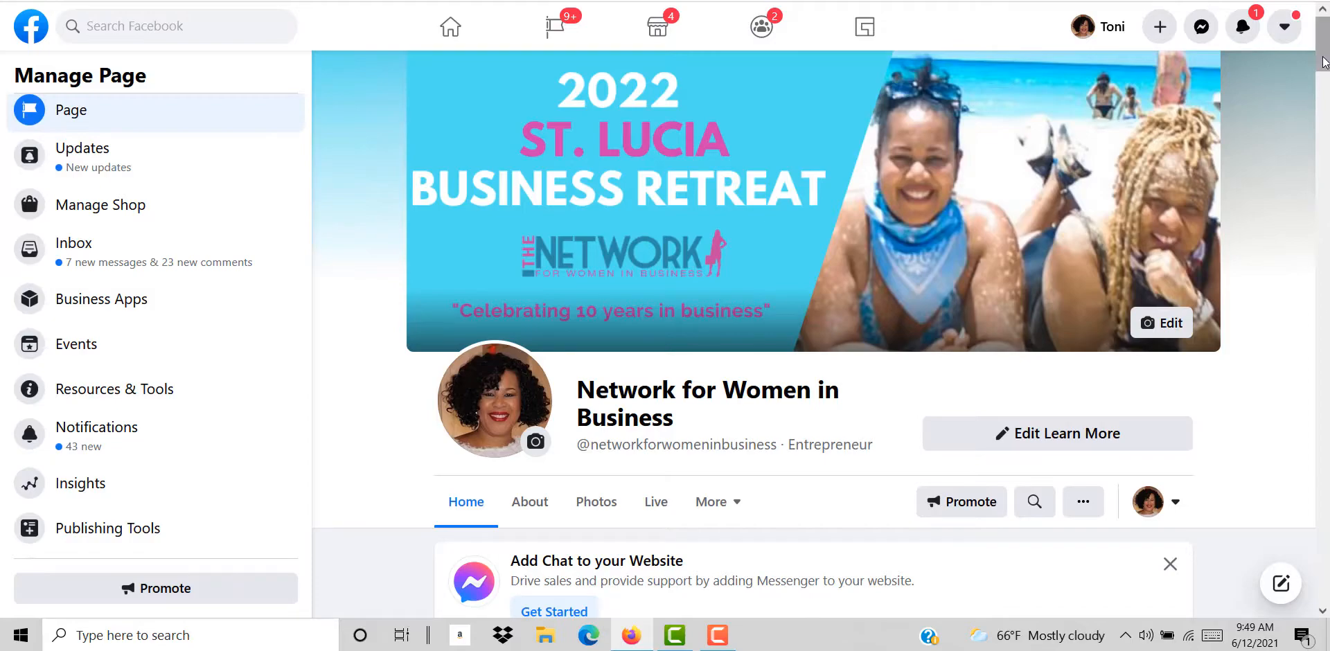
scroll(down, 3)
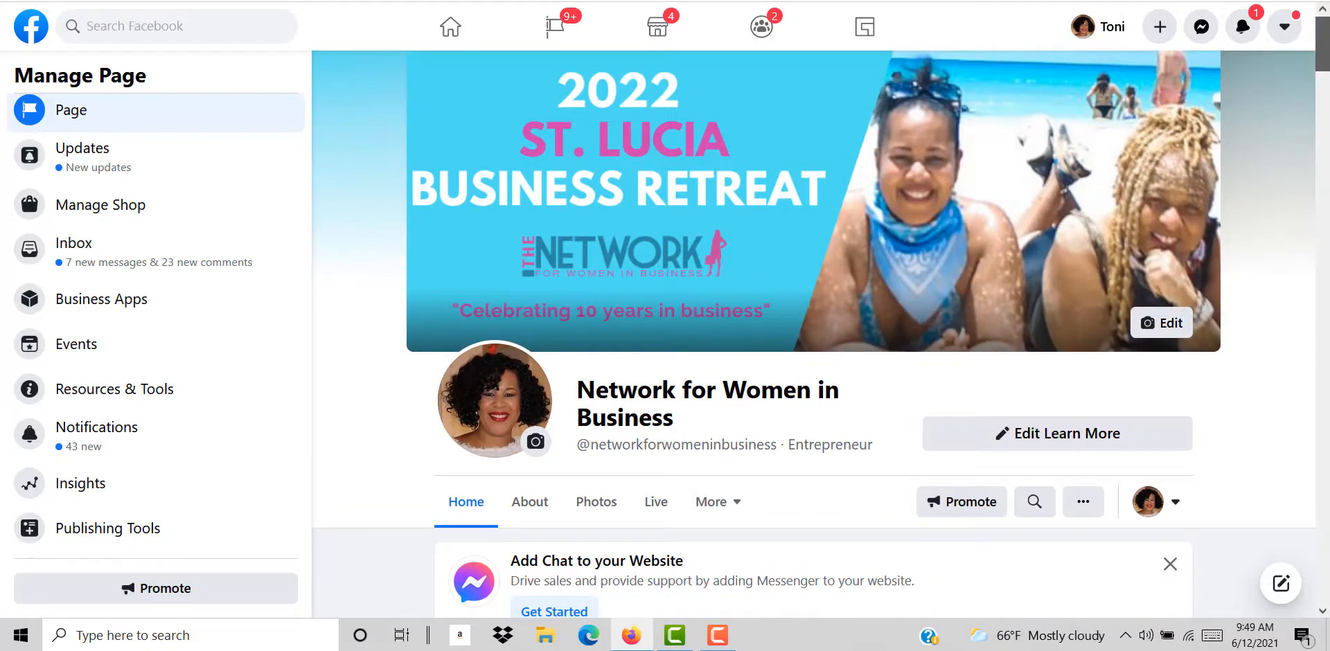
scroll(down, 3)
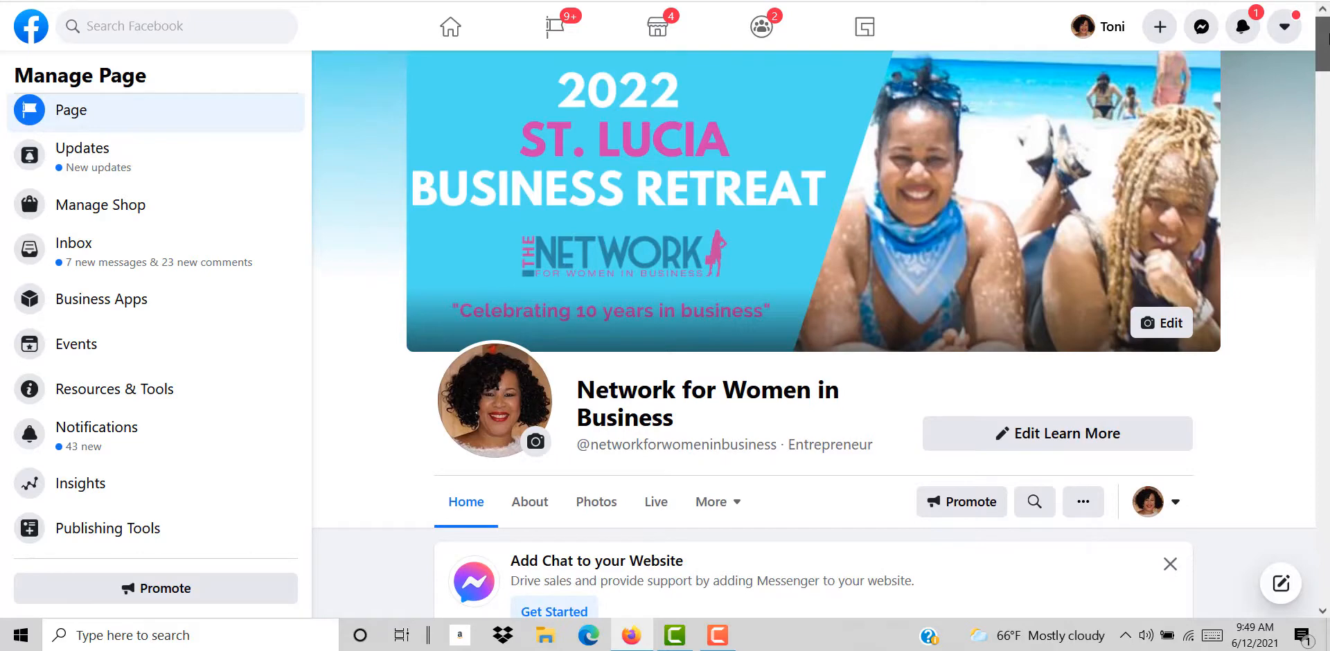
scroll(down, 3)
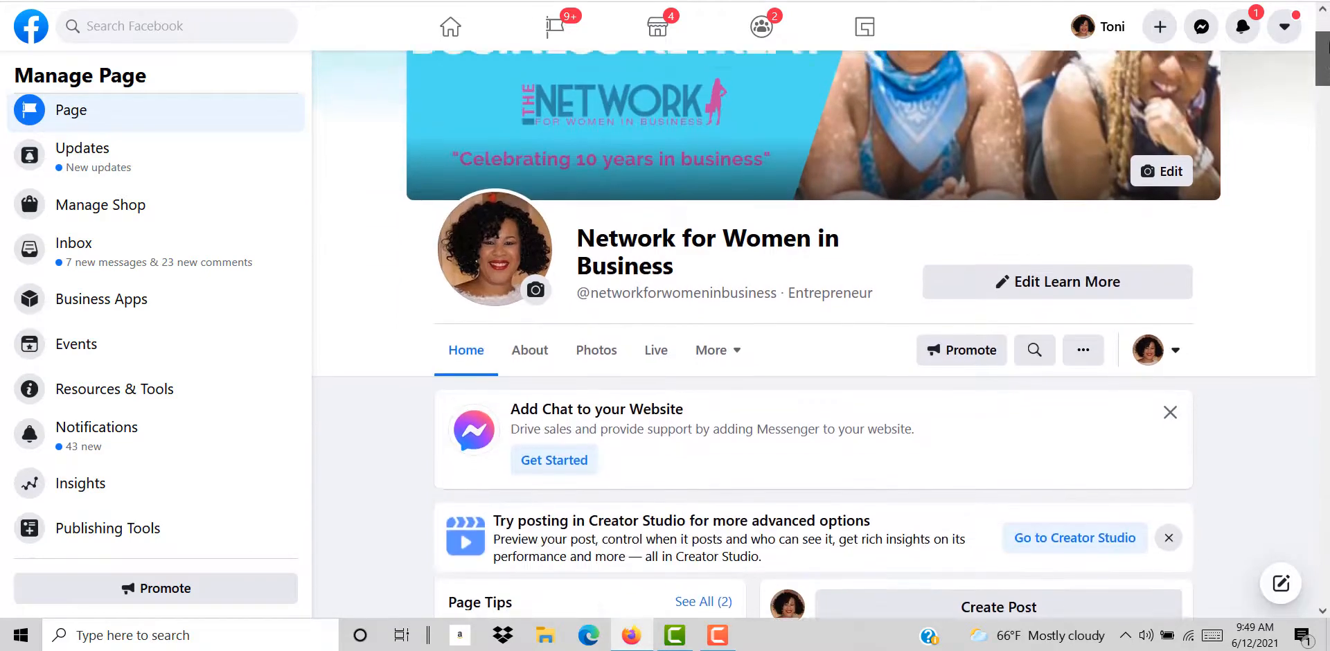
scroll(up, 3)
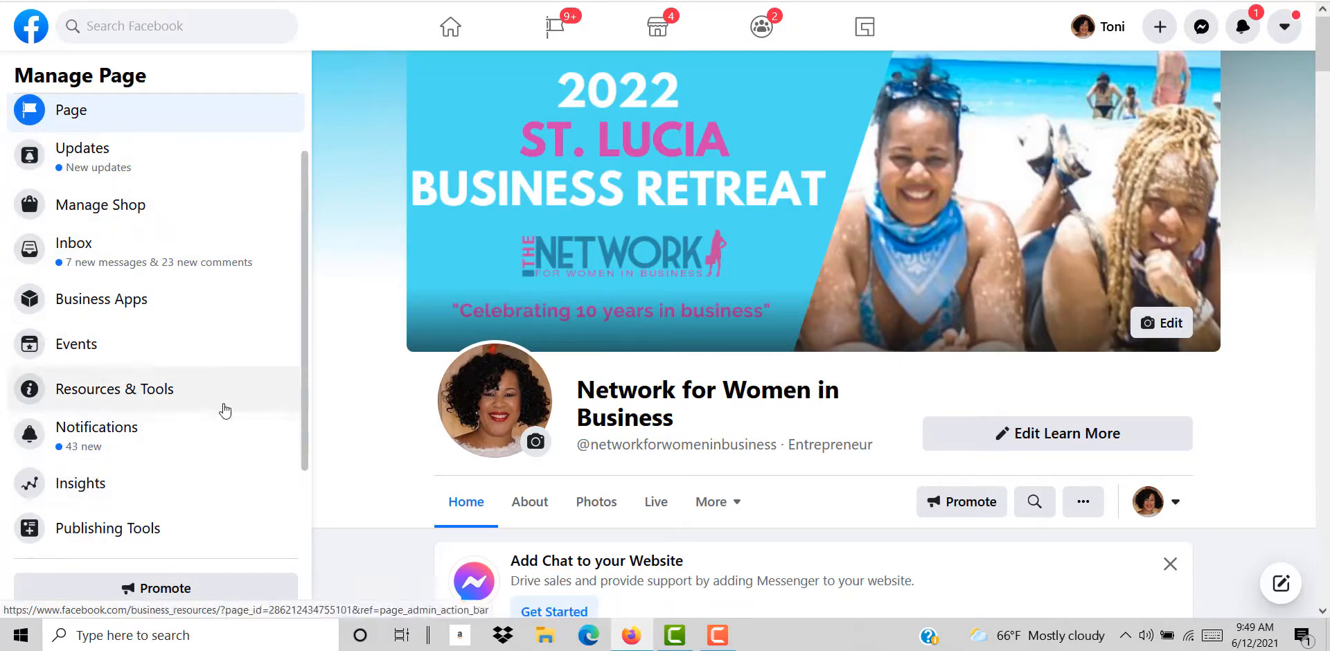
scroll(down, 3)
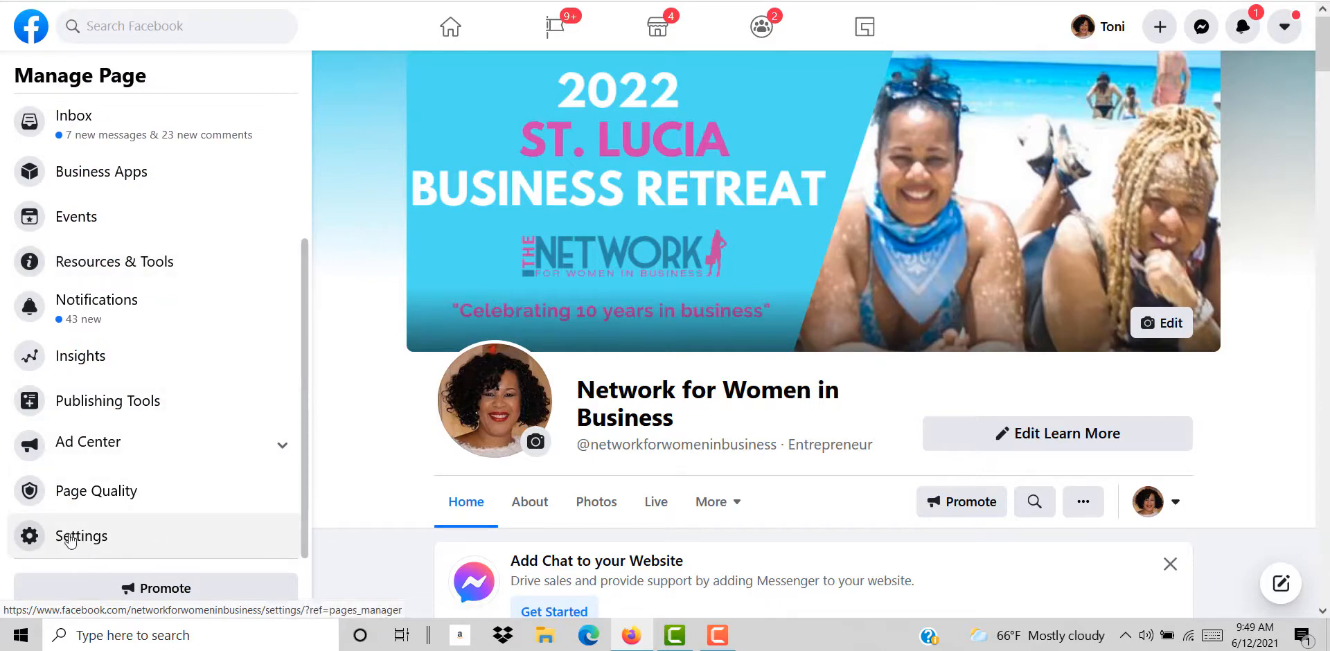
- Reach Templates and Tabs in page settings and edit the Current Template
click(80, 536)
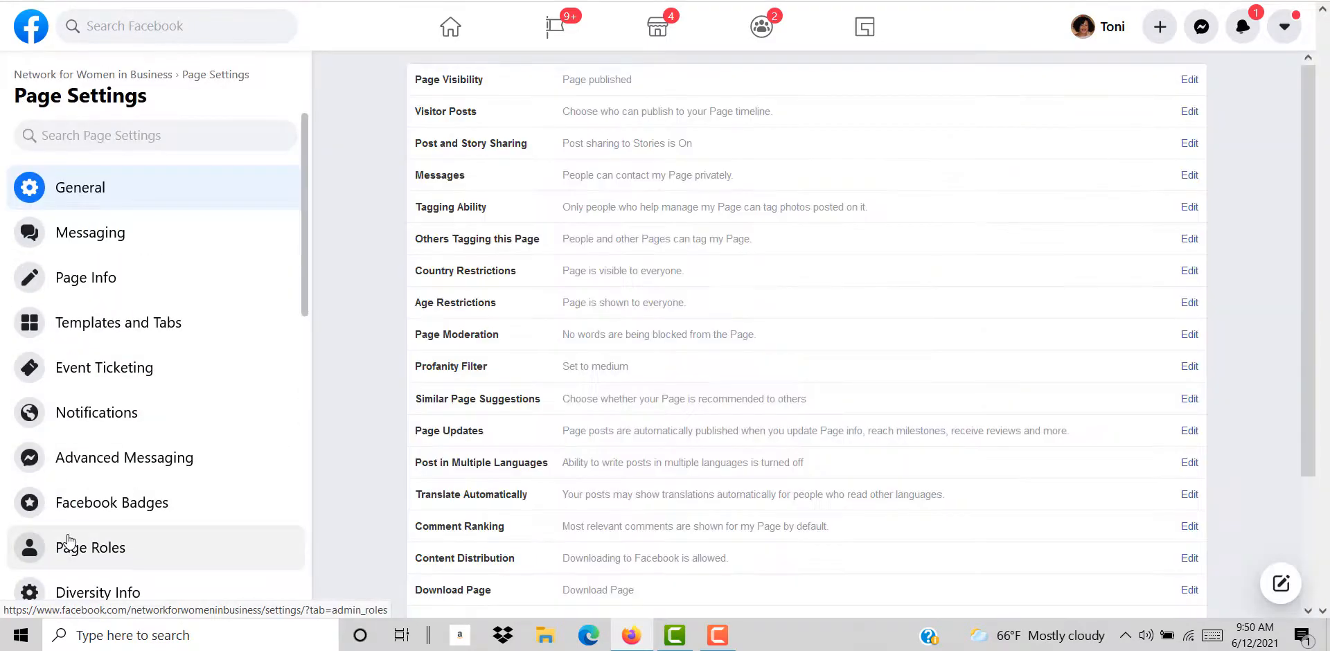
mouse_move(344, 405)
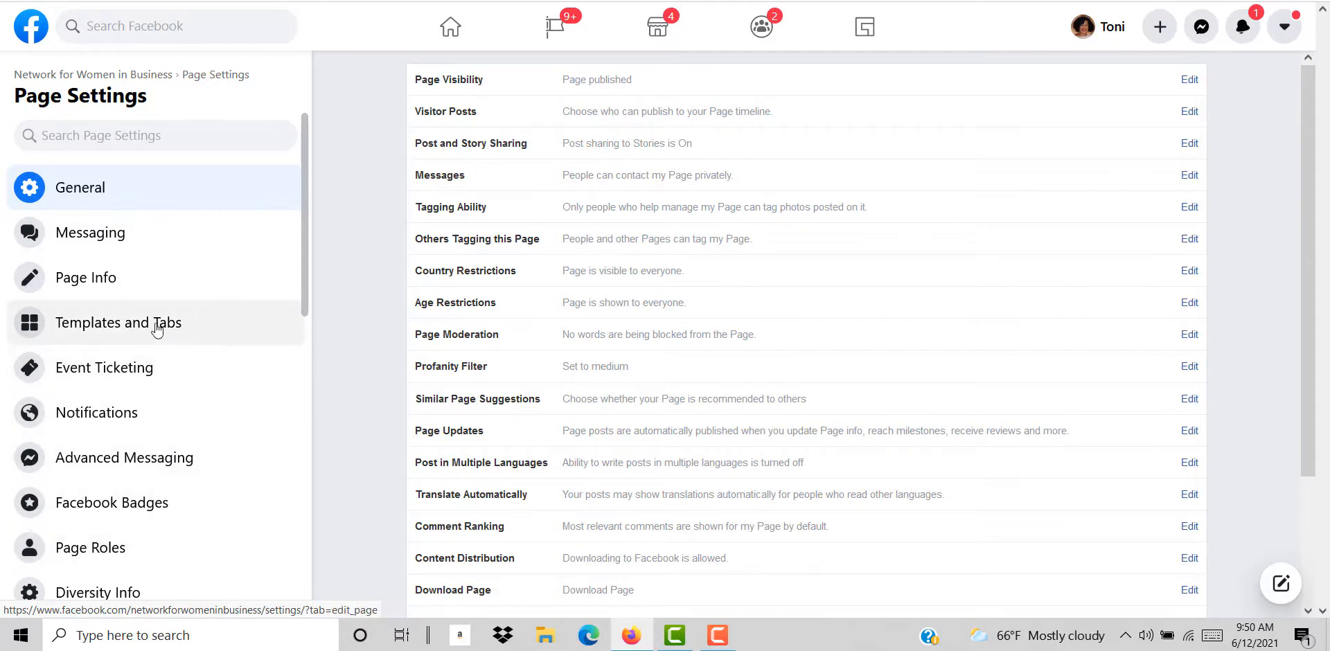
click(118, 323)
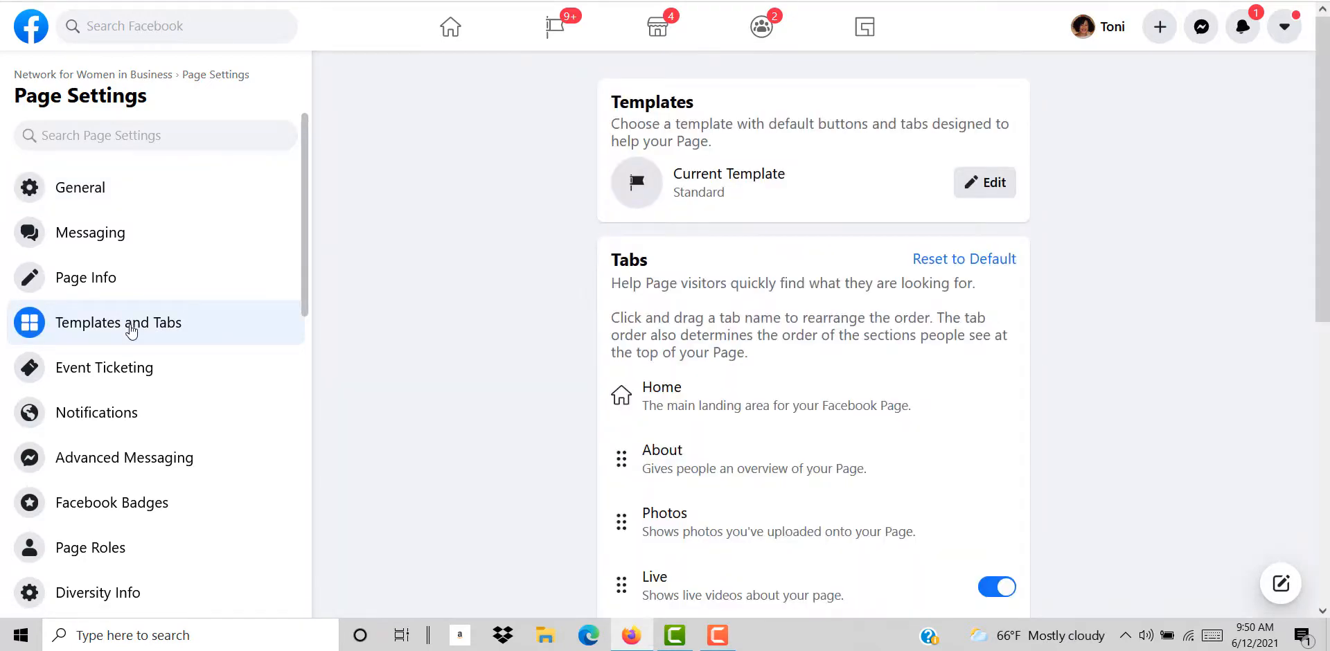
mouse_move(591, 234)
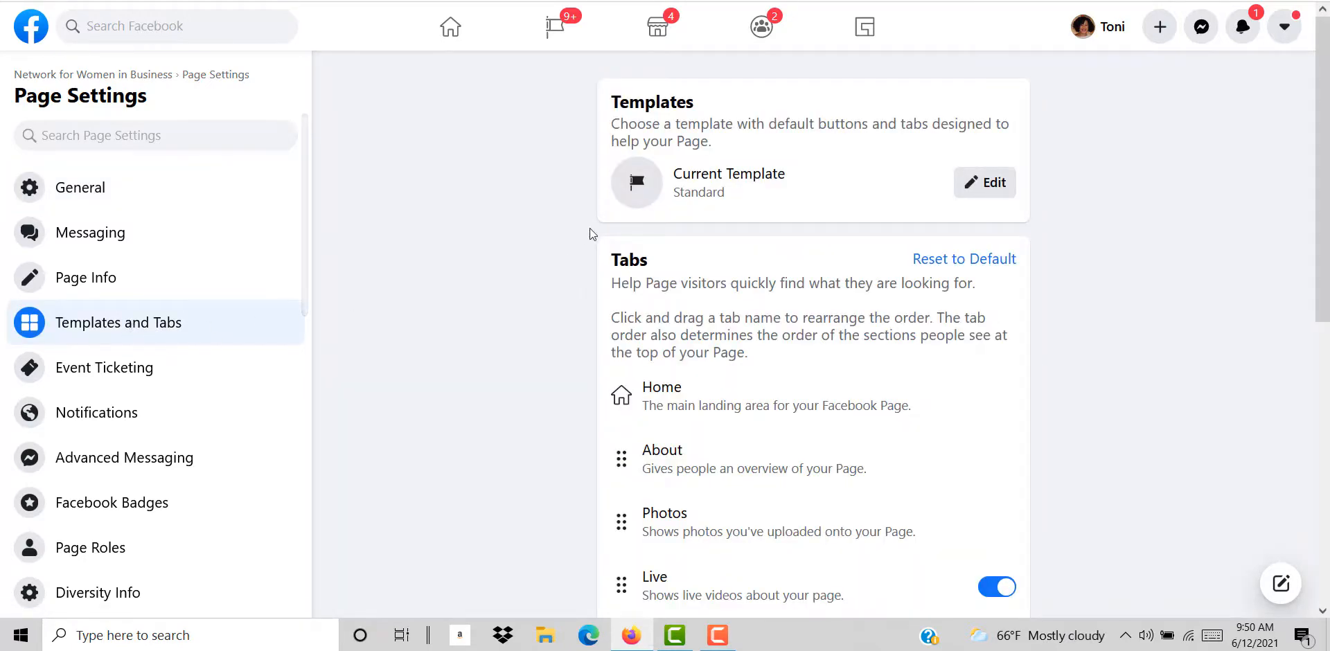
mouse_move(787, 193)
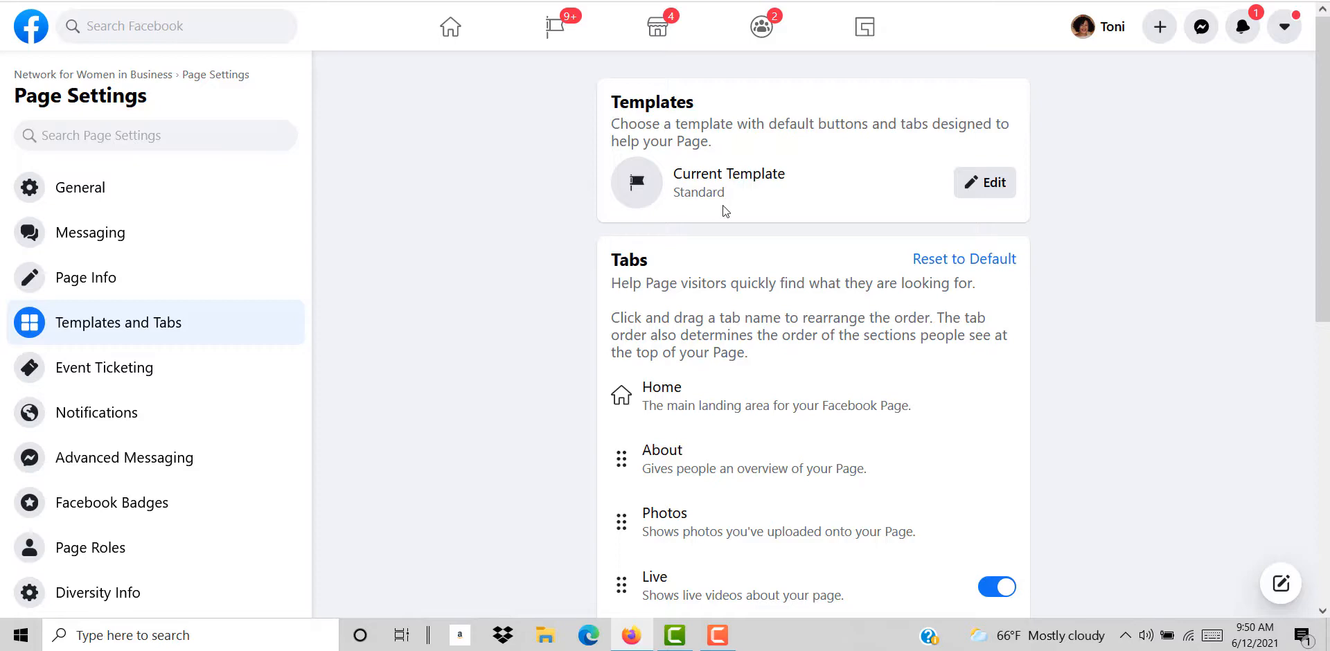
mouse_move(992, 183)
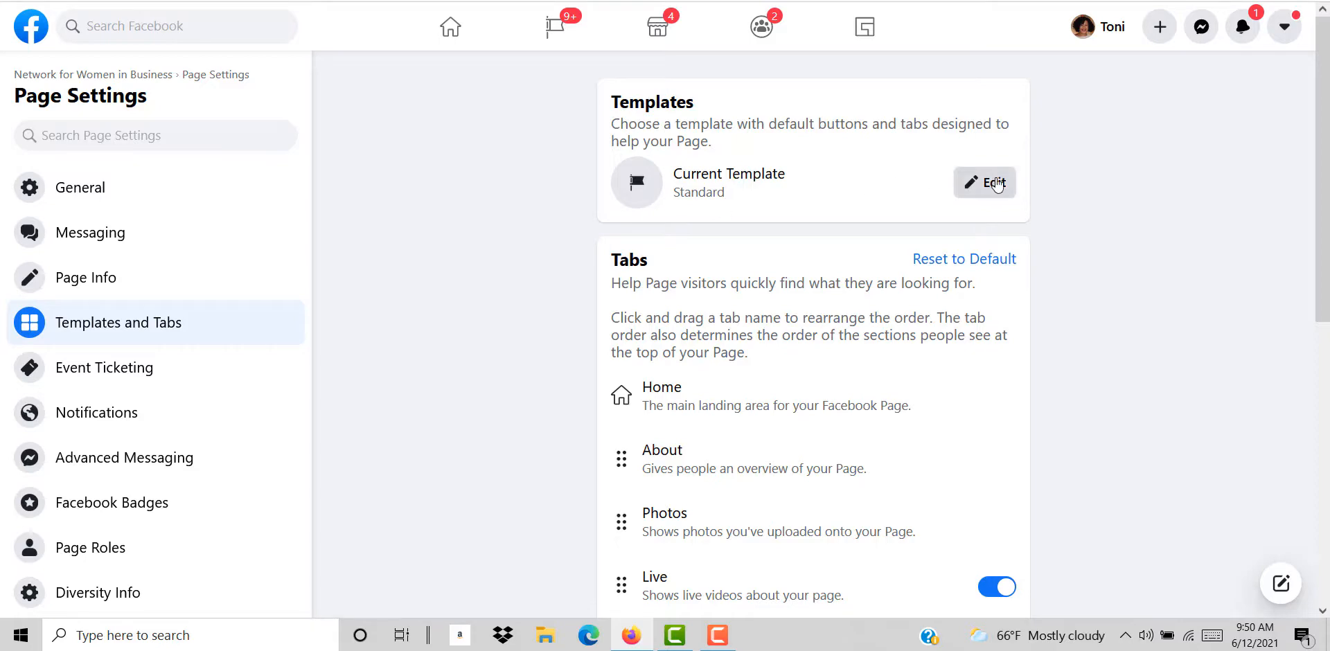
mouse_move(995, 185)
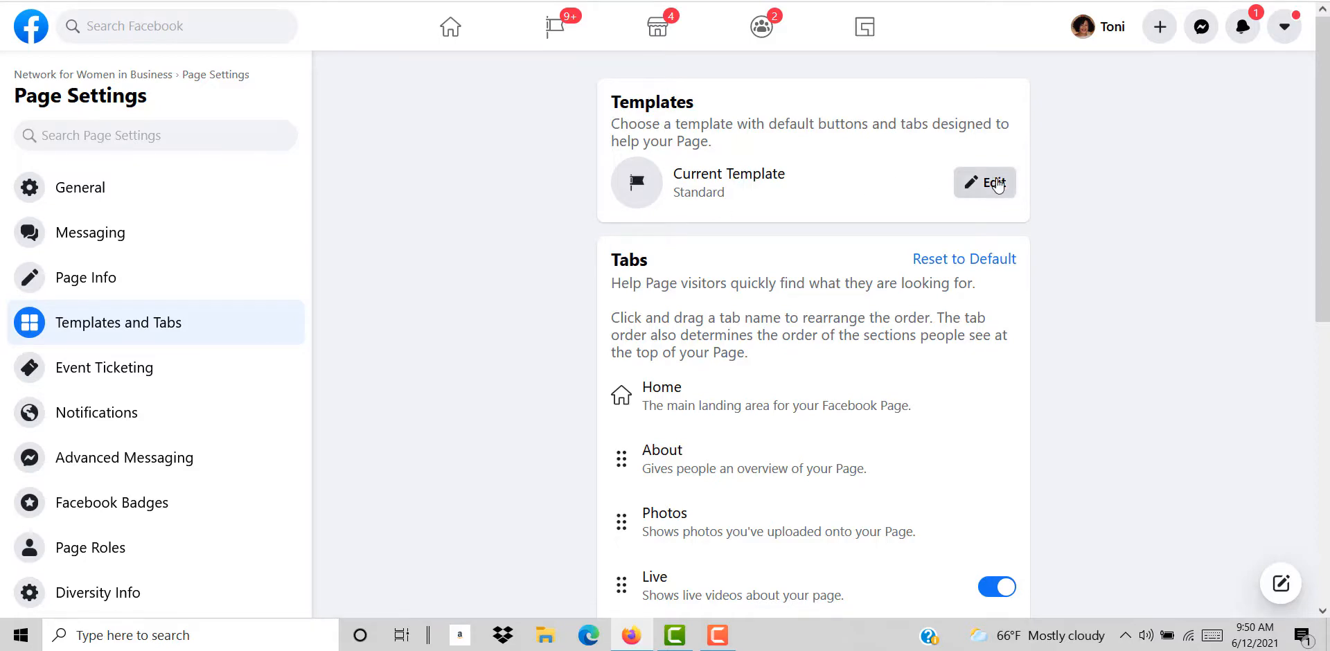
click(984, 183)
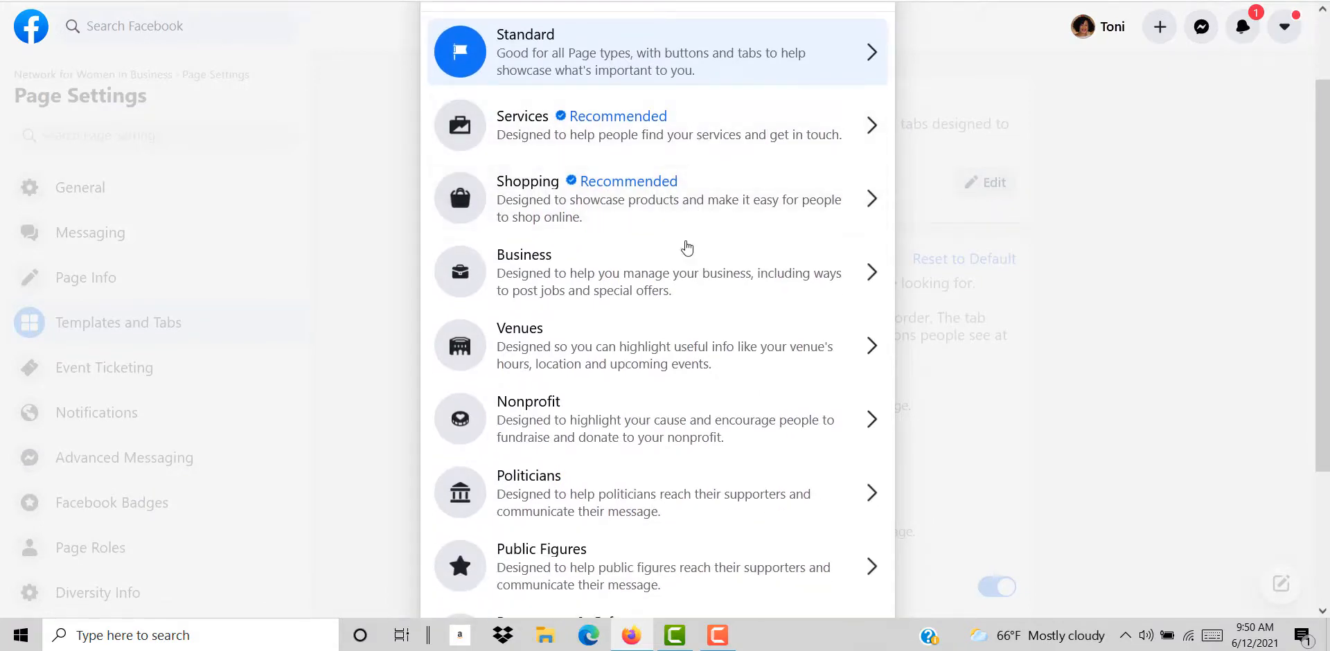
- Choose the Video Page template from the template list to review its details
scroll(down, 3)
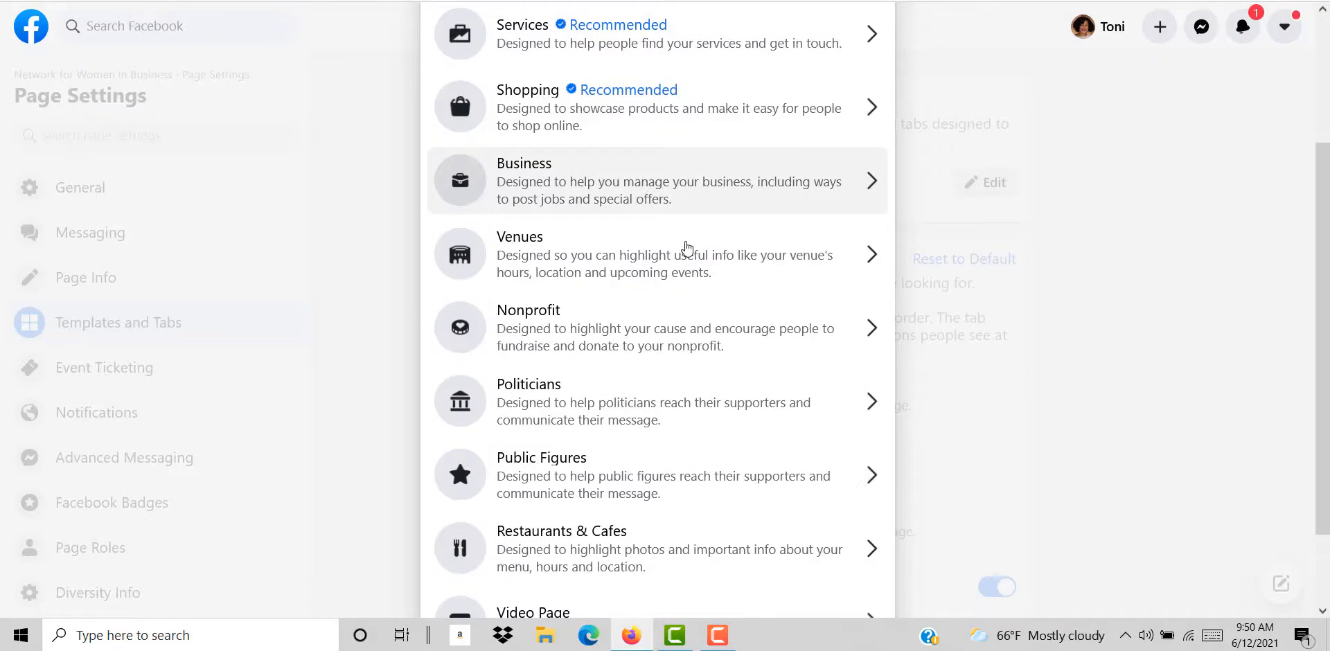
scroll(down, 3)
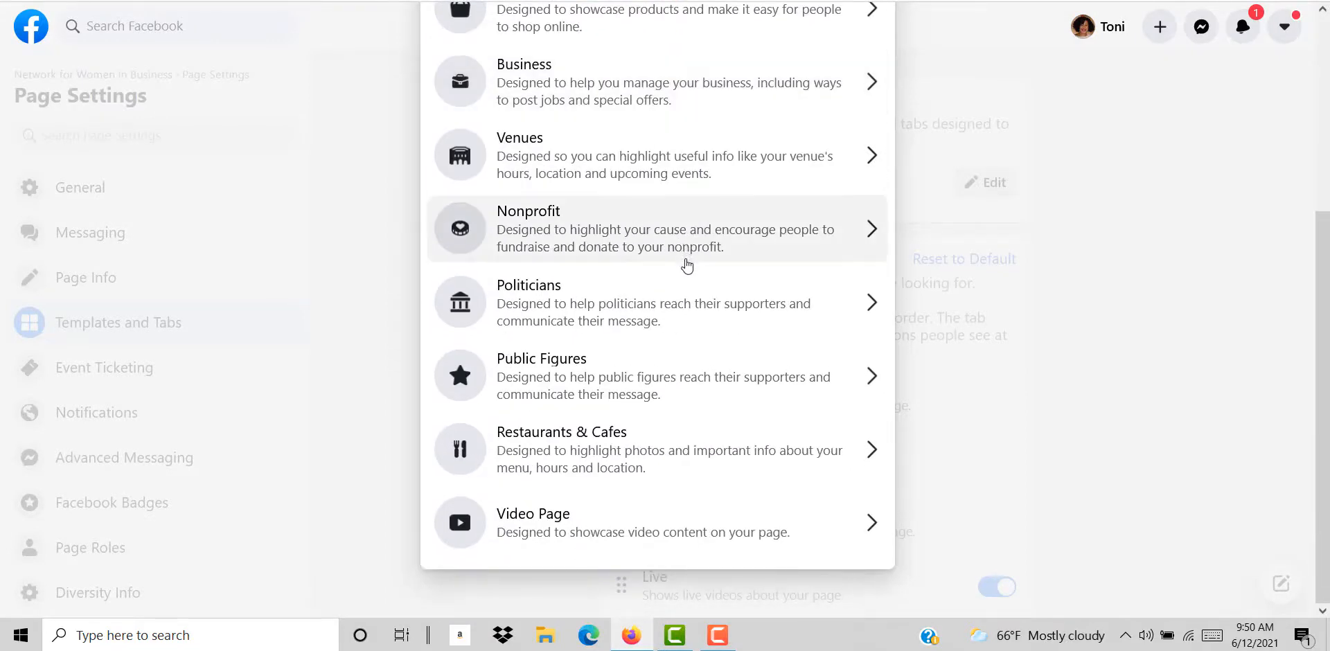
mouse_move(675, 300)
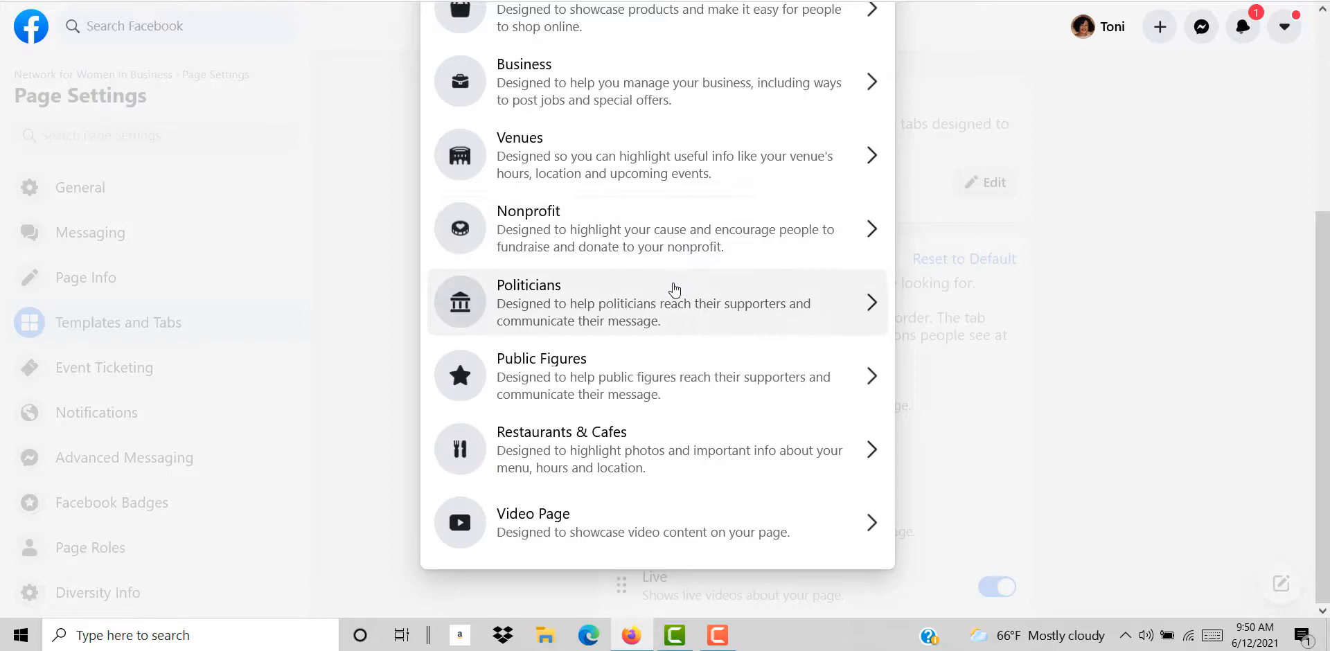
mouse_move(669, 324)
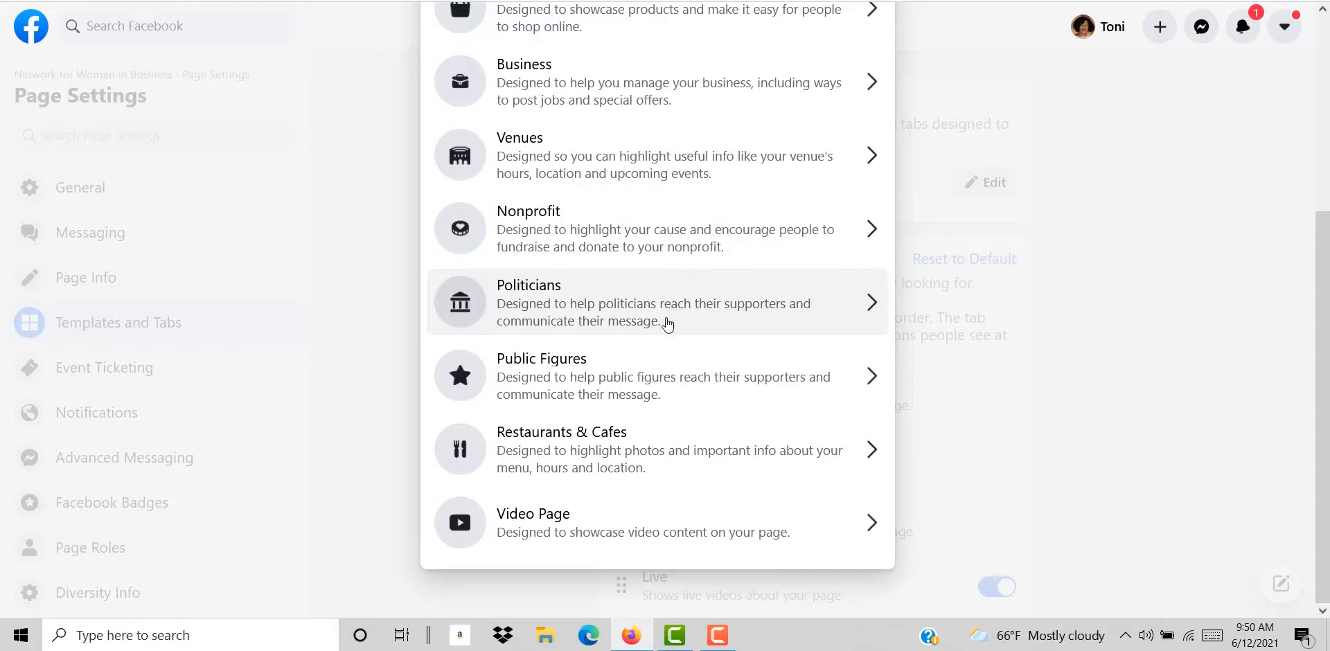
mouse_move(609, 434)
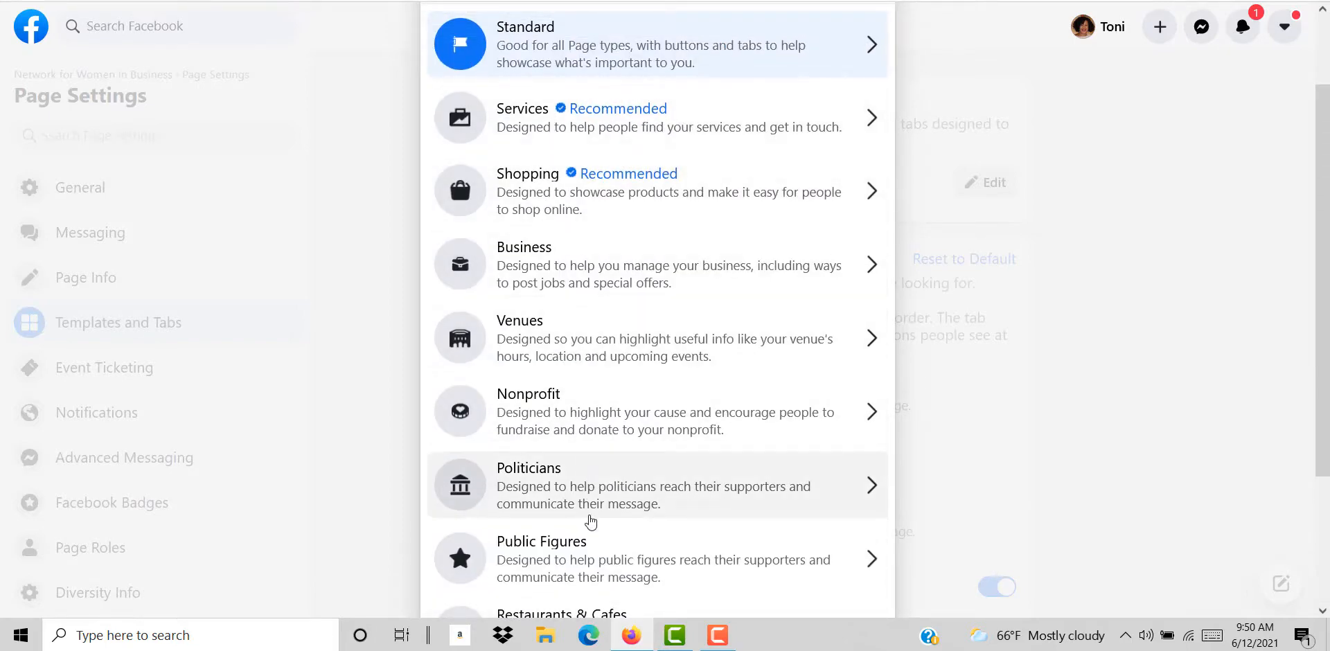
scroll(down, 3)
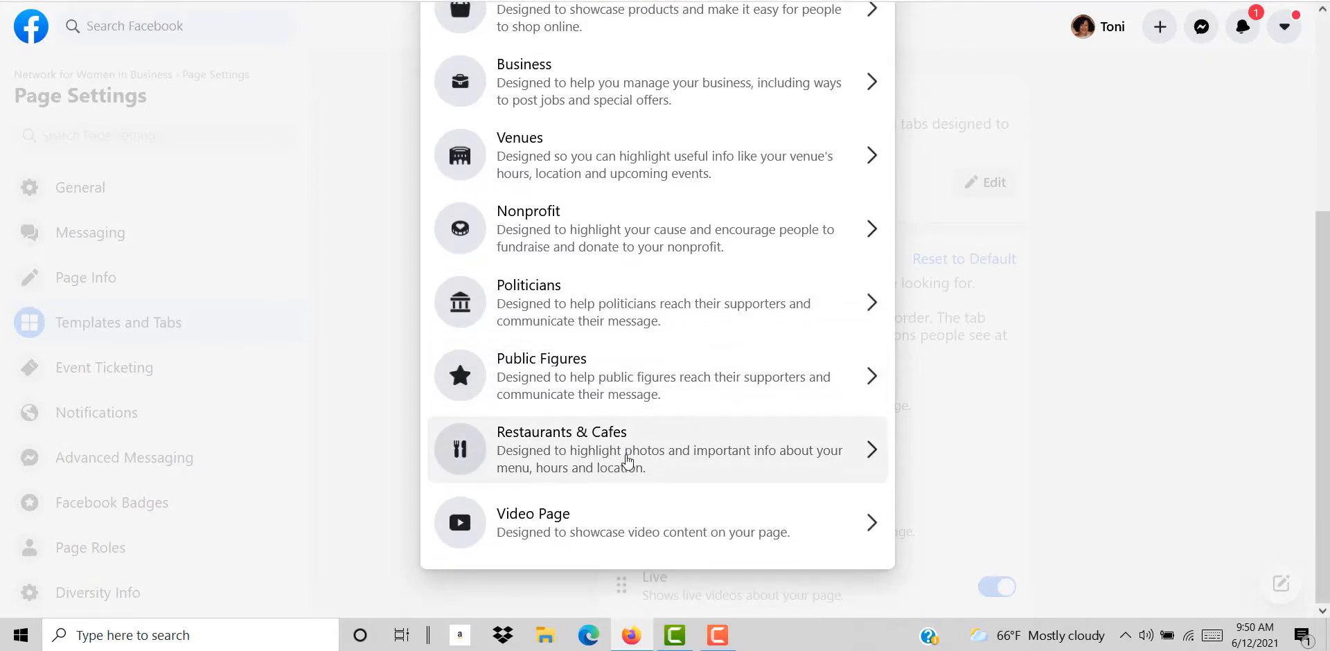
mouse_move(521, 524)
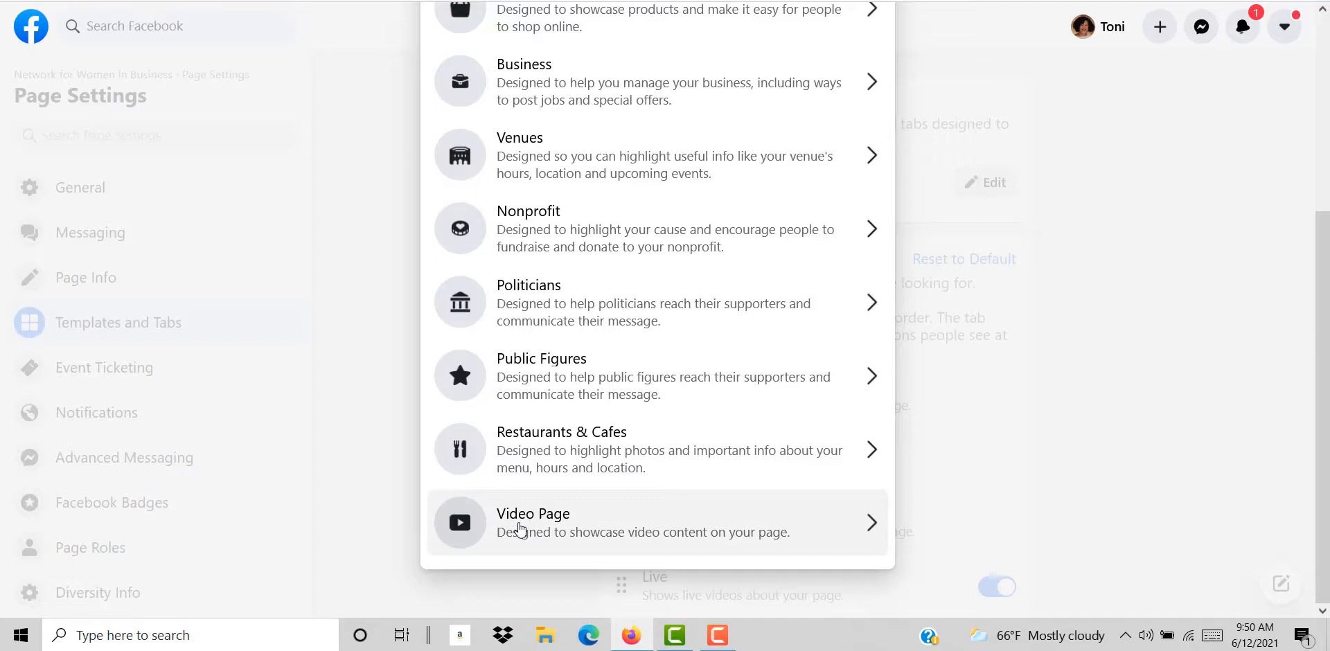
mouse_move(535, 527)
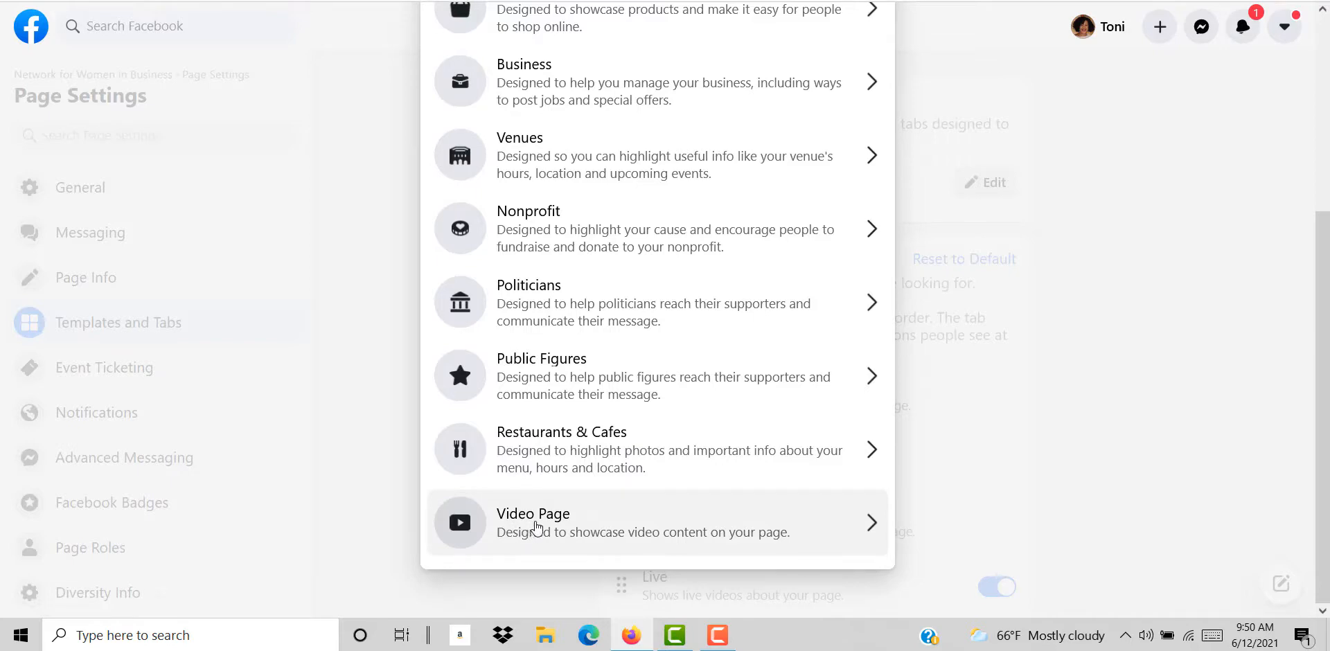
click(532, 522)
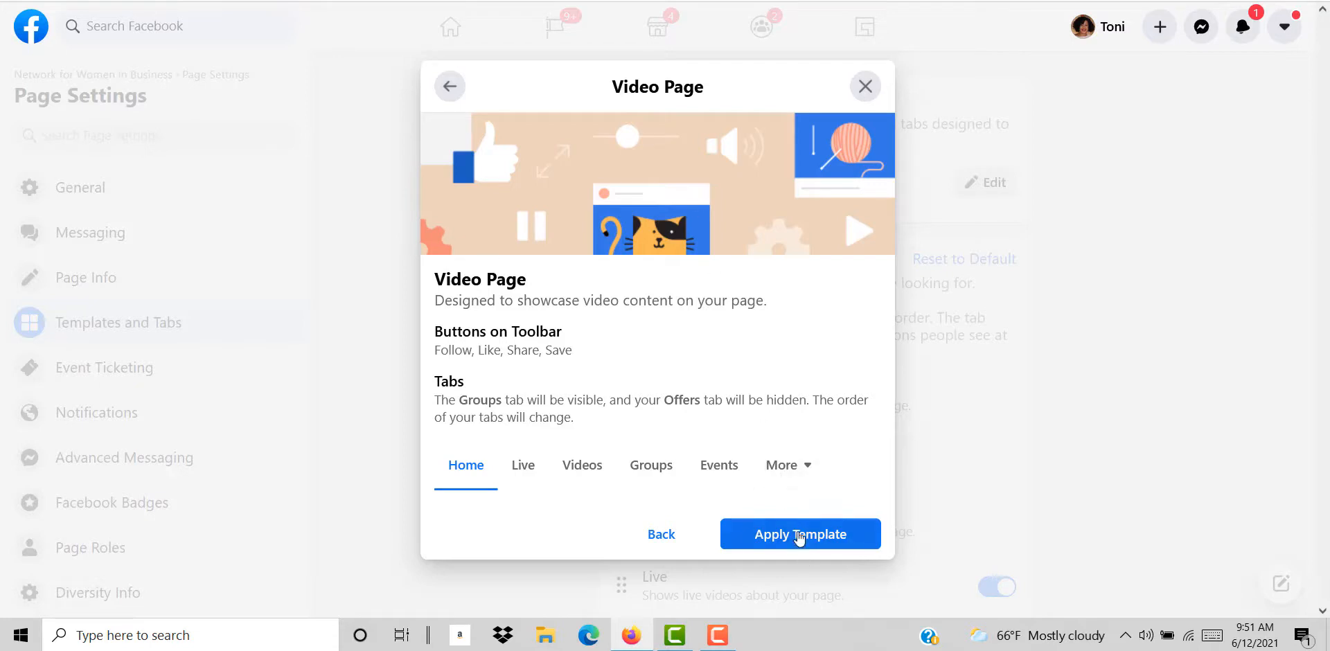
mouse_move(798, 539)
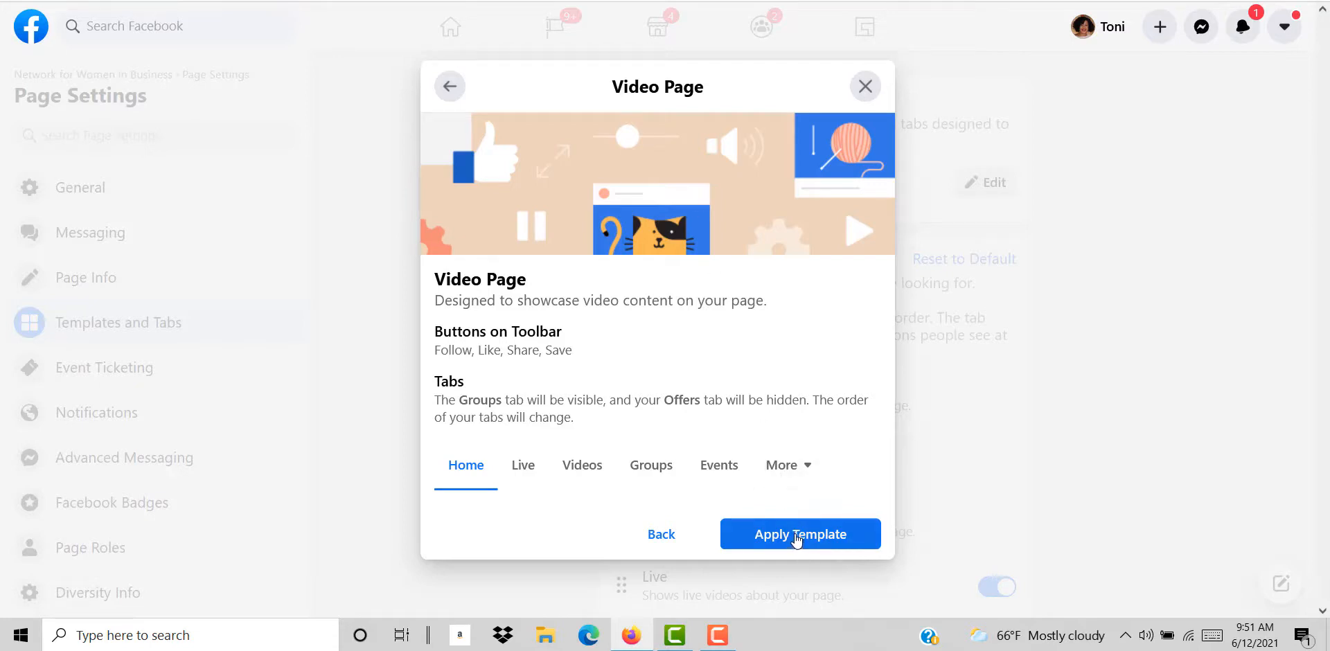
- Apply the Video Page template and dismiss the 'template has been updated' confirmation
click(798, 534)
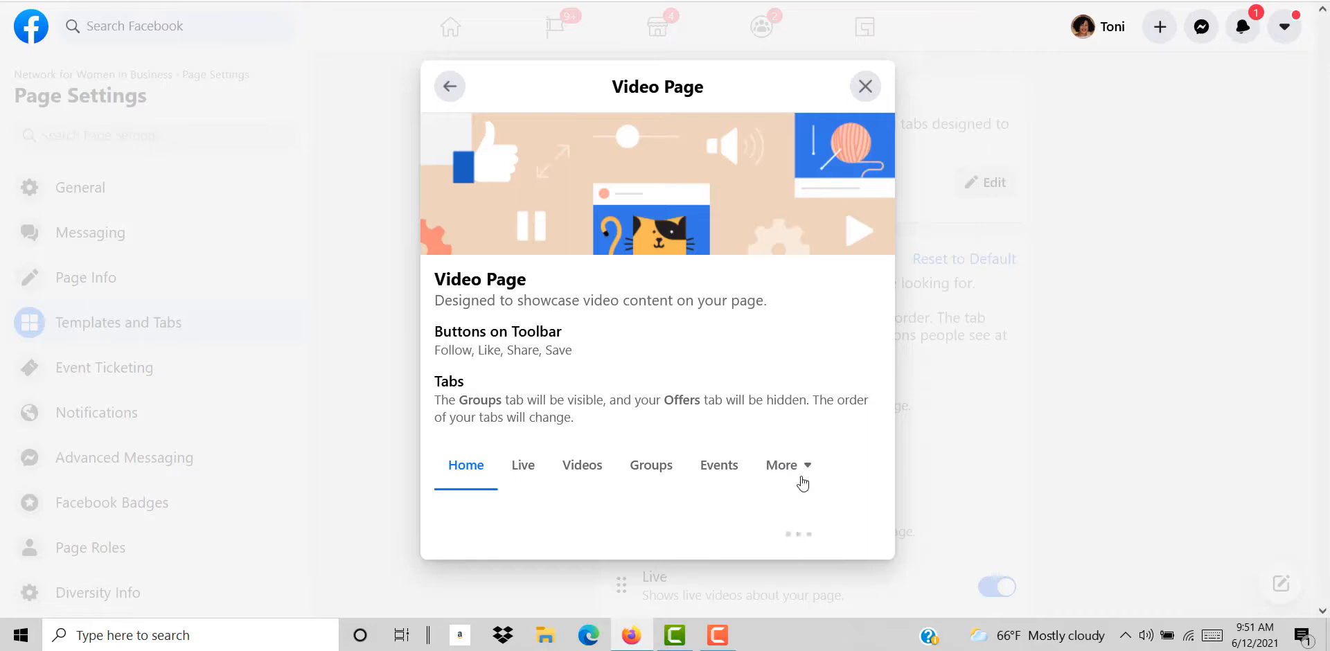
click(864, 86)
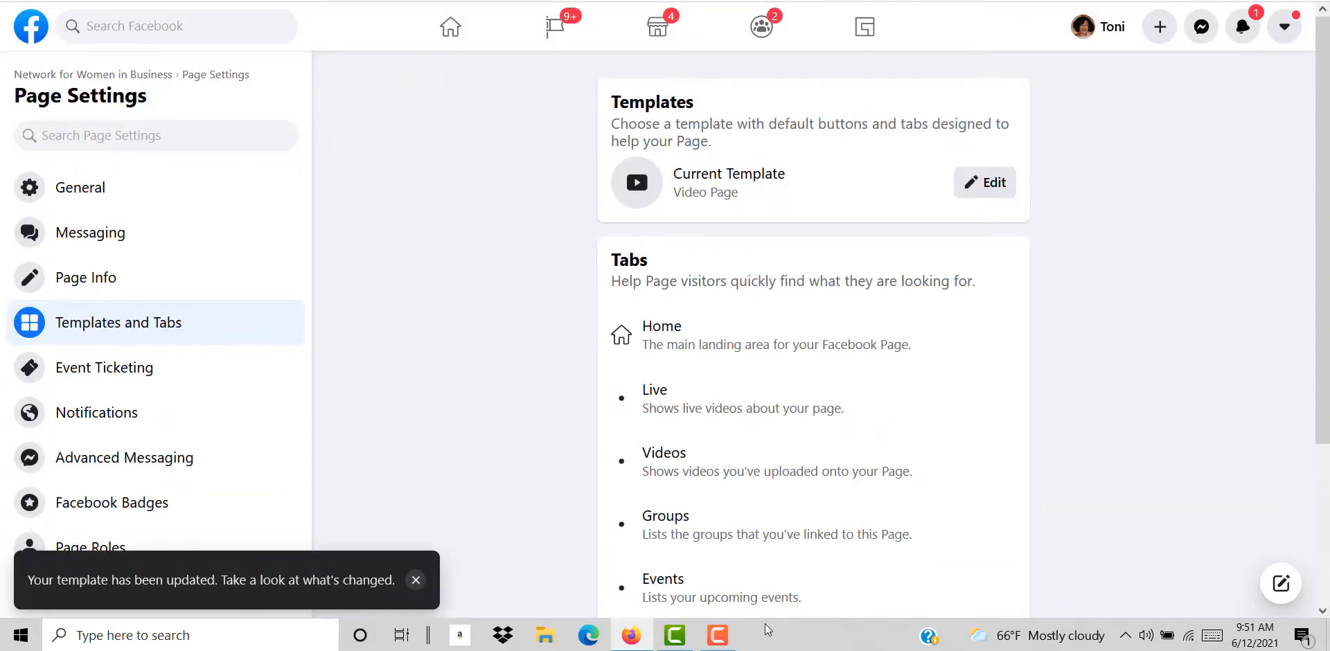
click(718, 634)
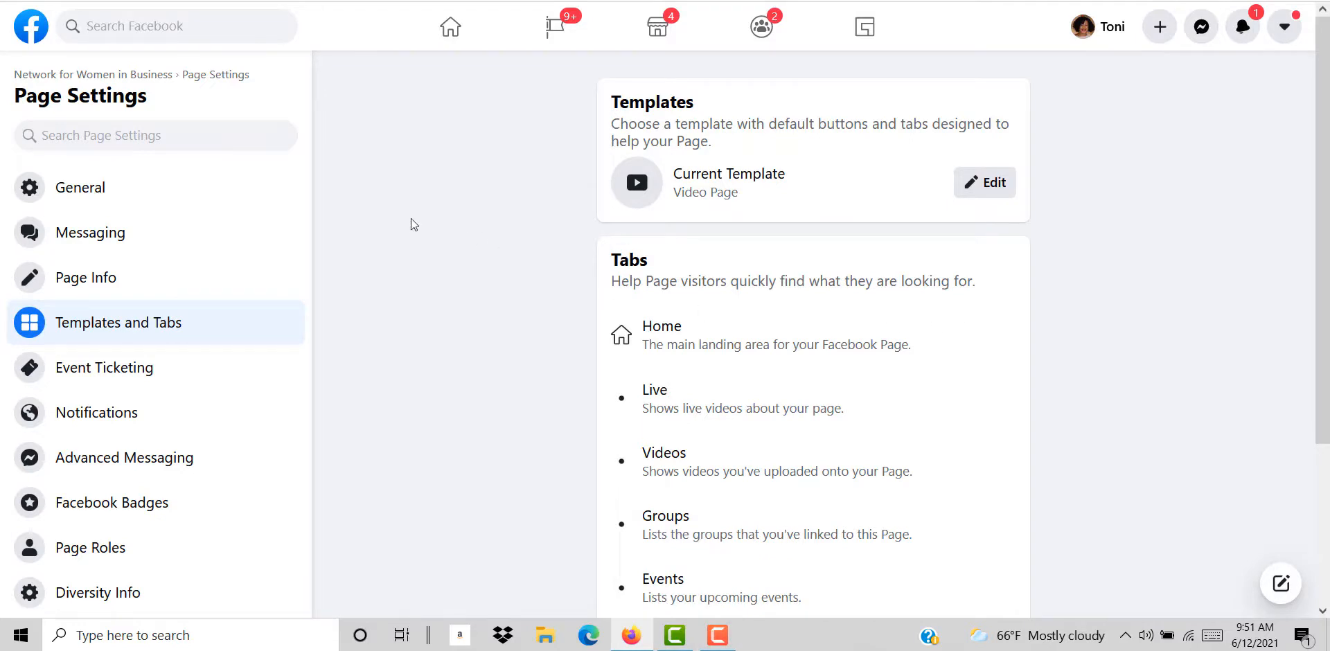
mouse_move(93, 74)
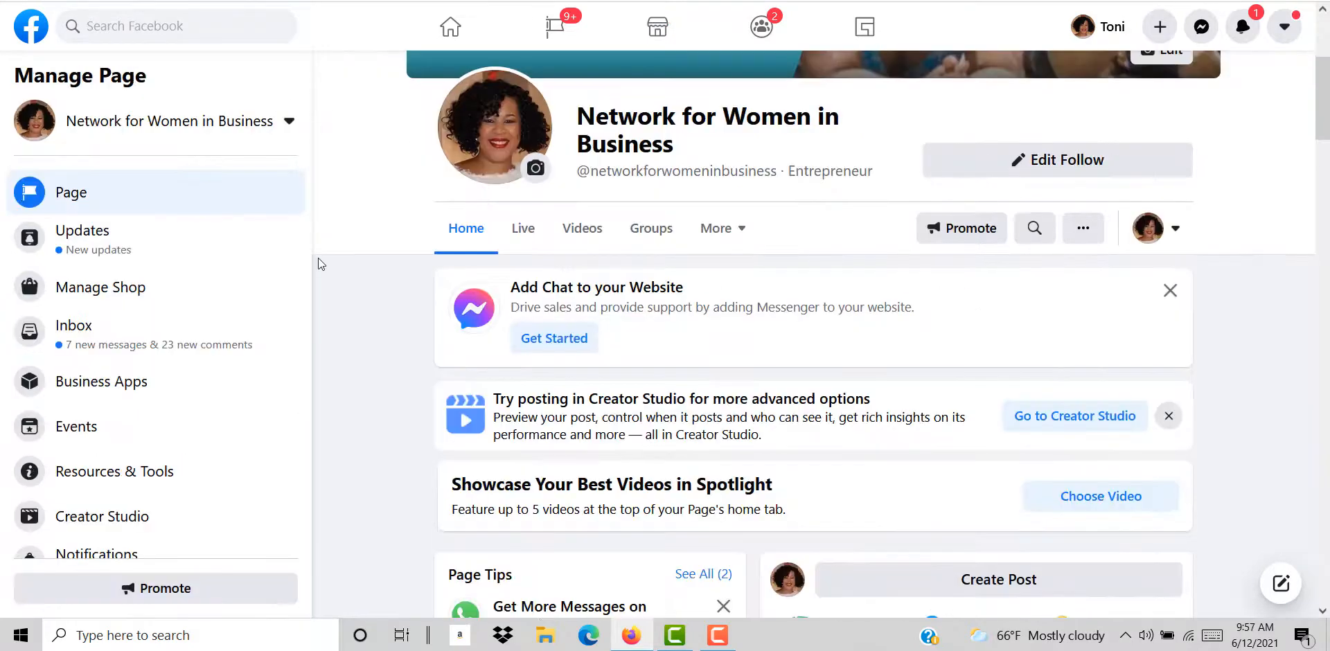
mouse_move(334, 217)
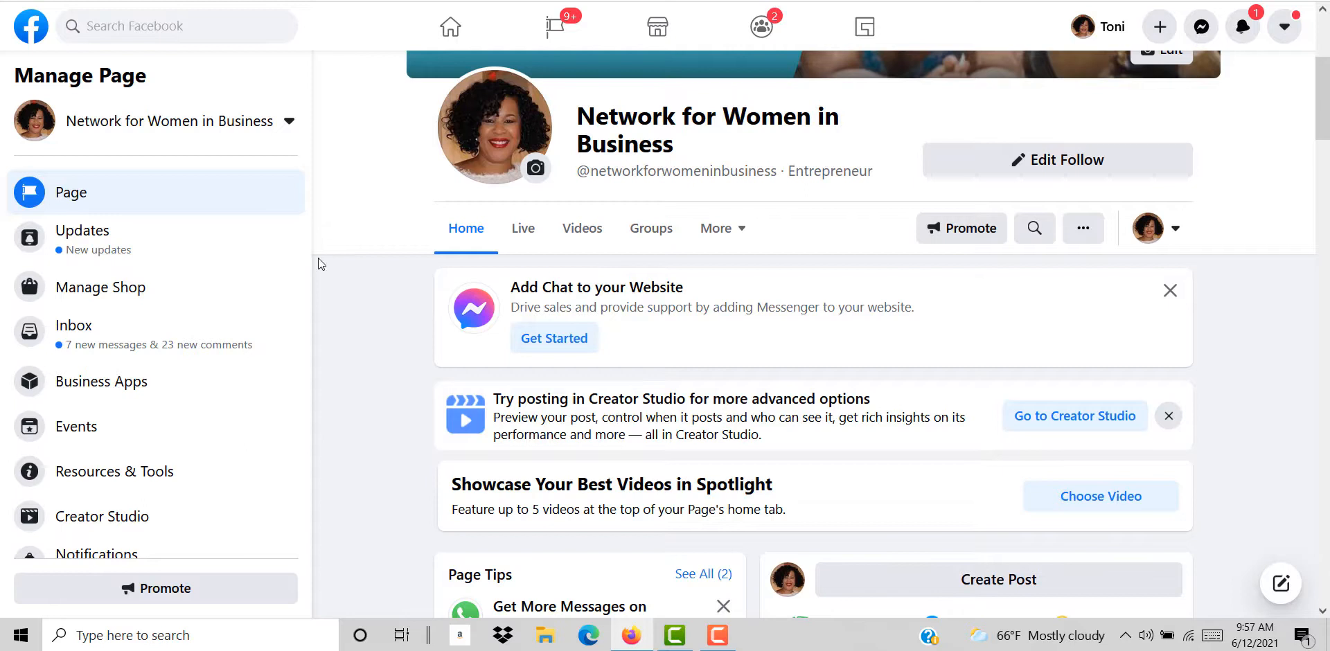
mouse_move(331, 222)
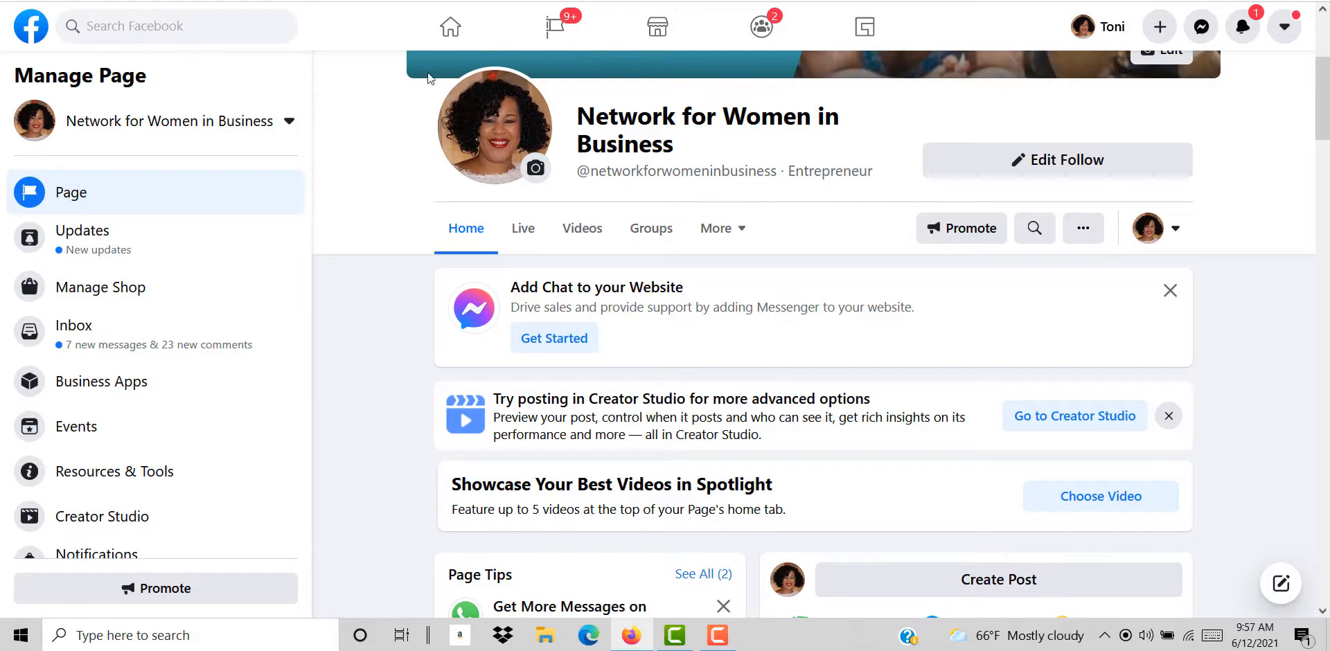
- On the page home, start choosing videos from the 'Showcase Your Best Videos in Spotlight' card
scroll(down, 3)
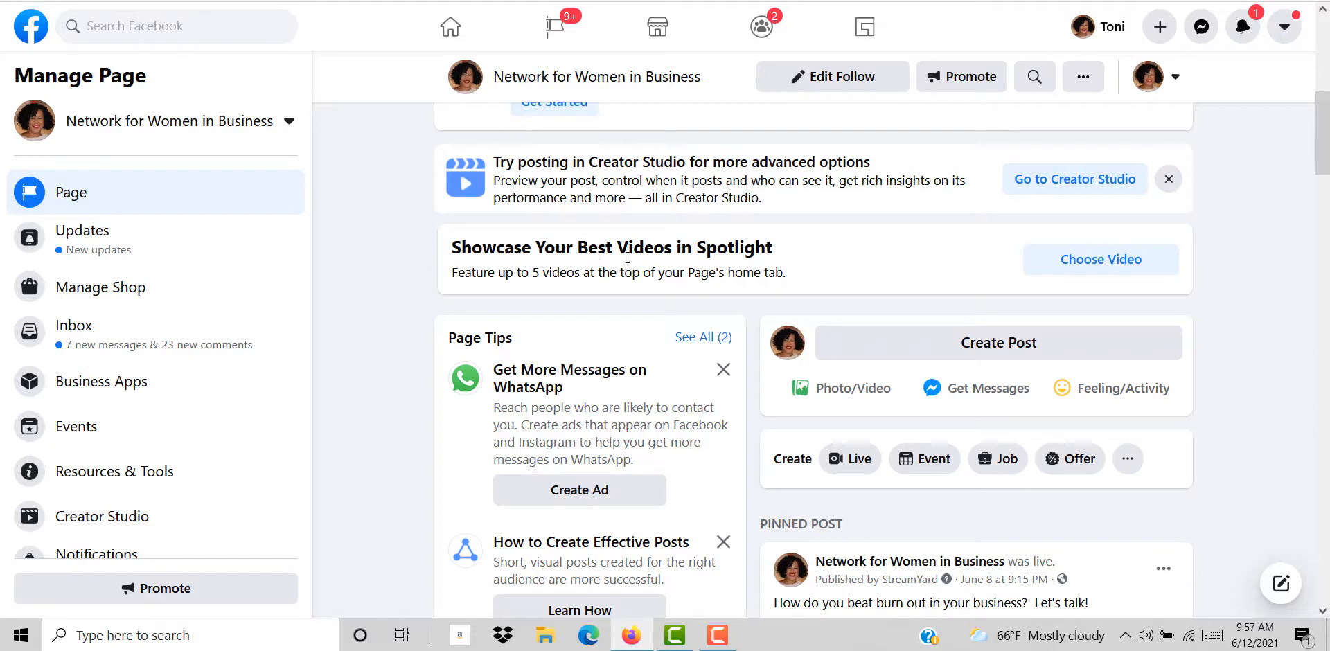
mouse_move(792, 256)
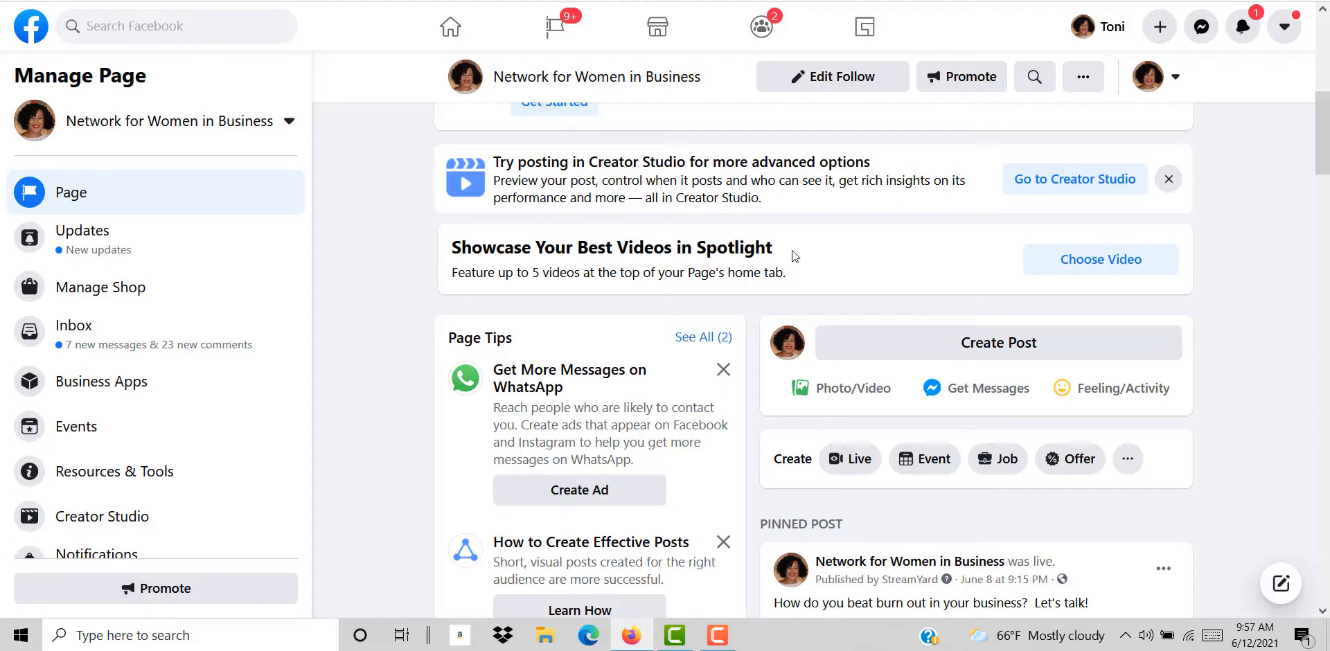
mouse_move(1100, 259)
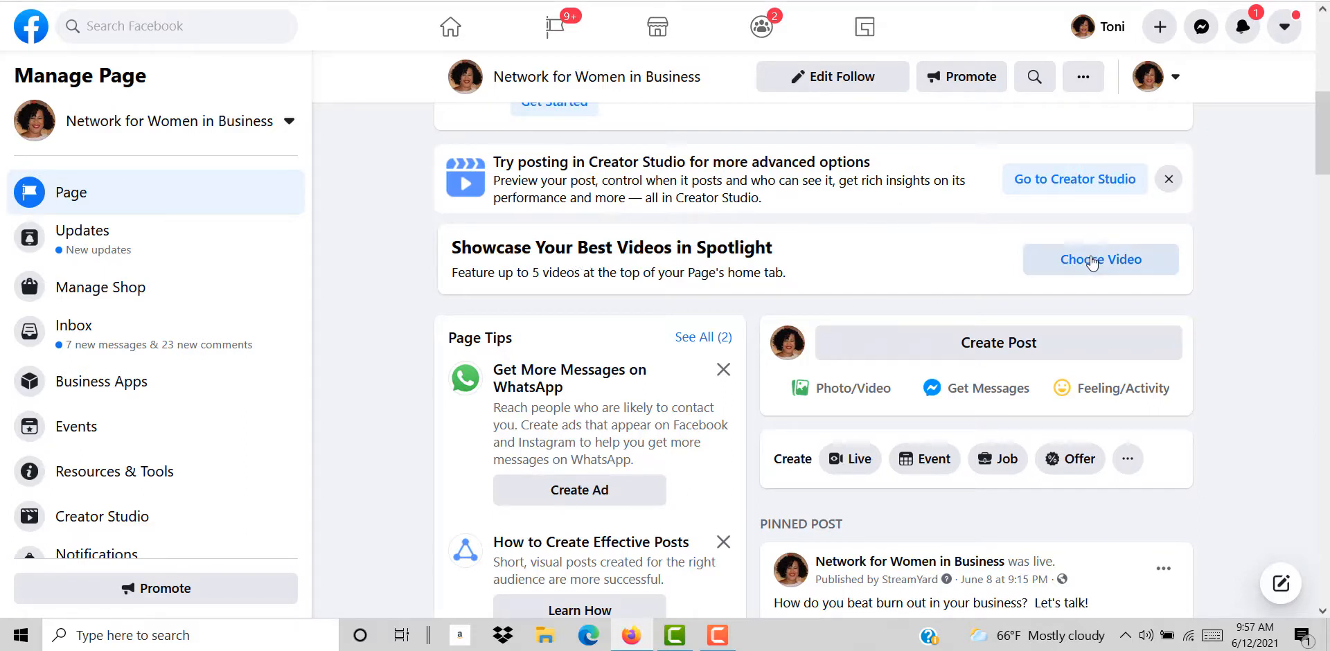
click(1100, 259)
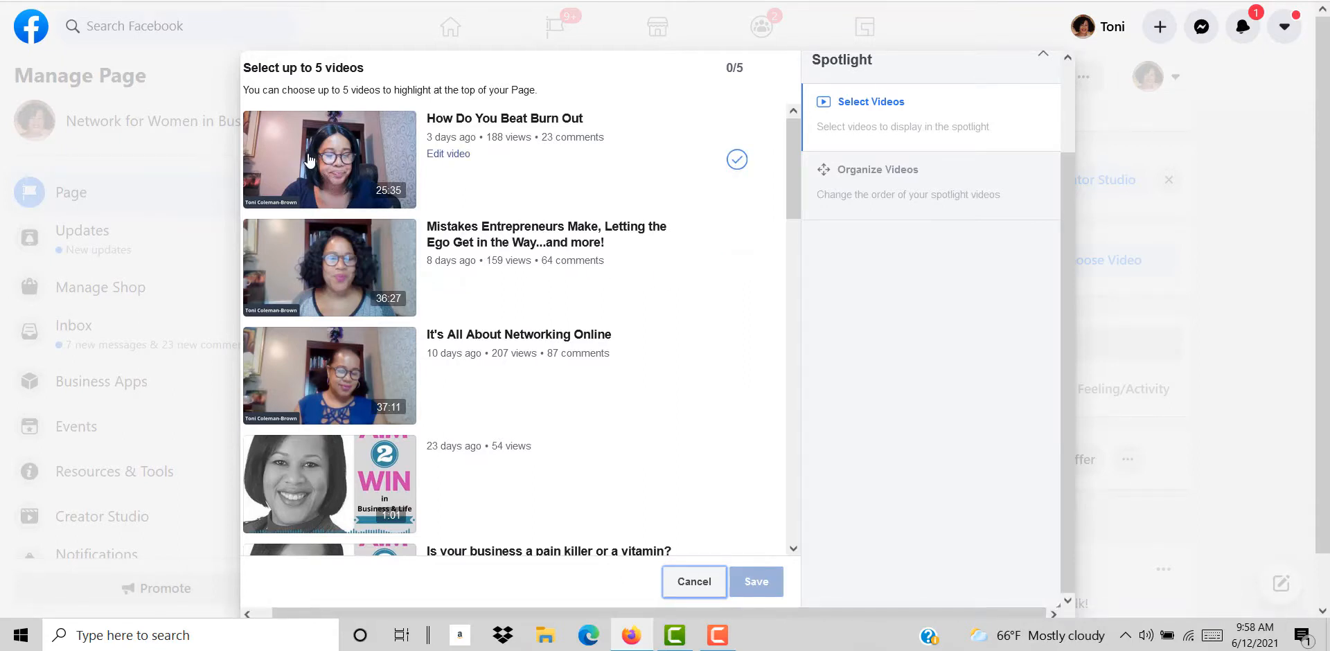
- Select 'How Do You Beat Burn Out' and save it as the featured Spotlight video on the home tab
click(736, 160)
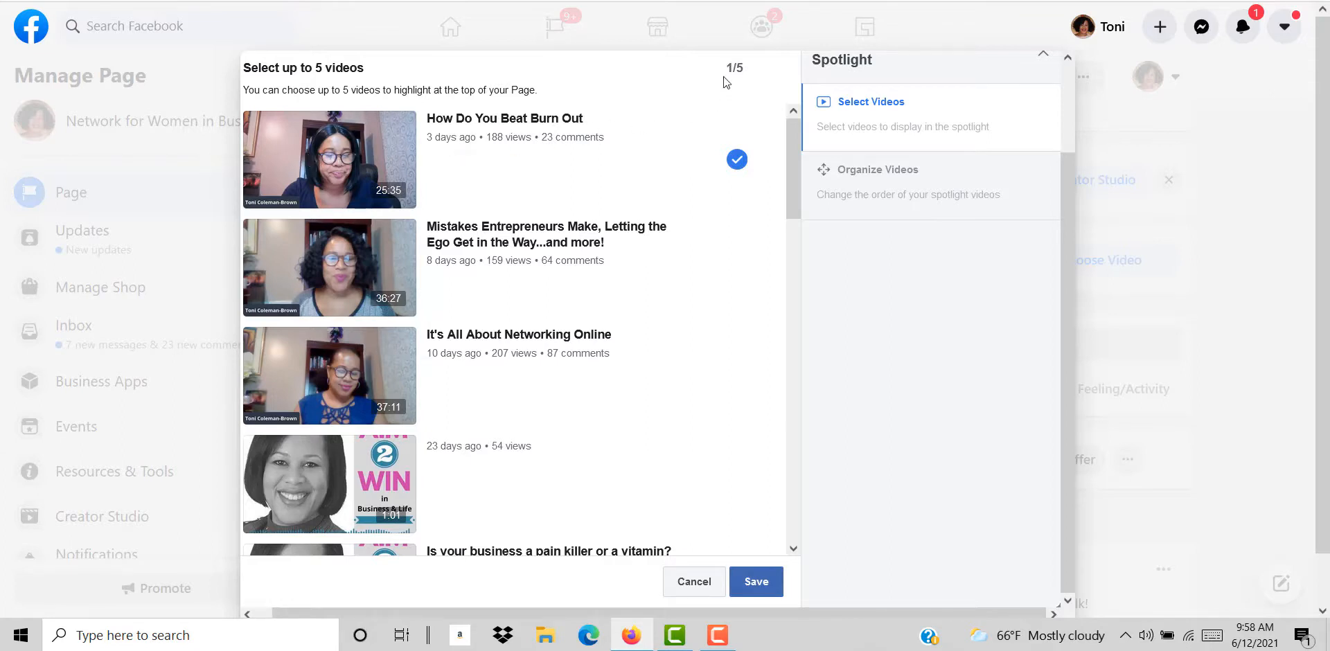
mouse_move(719, 87)
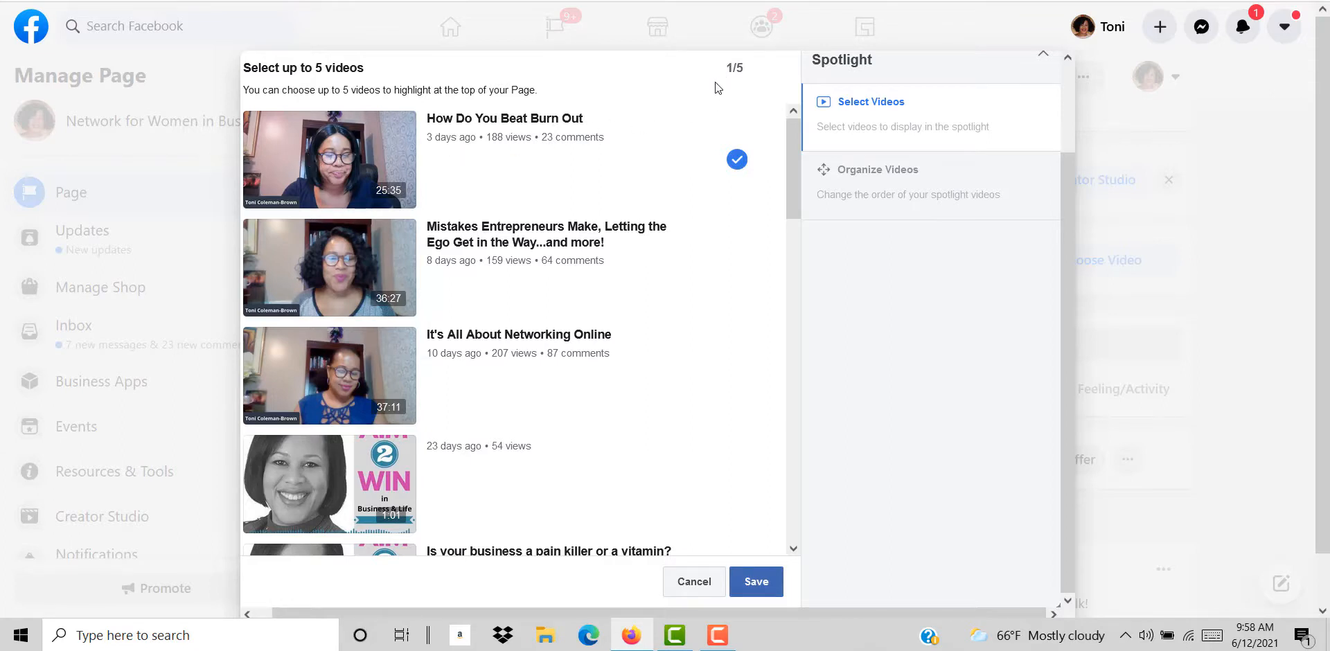
mouse_move(315, 173)
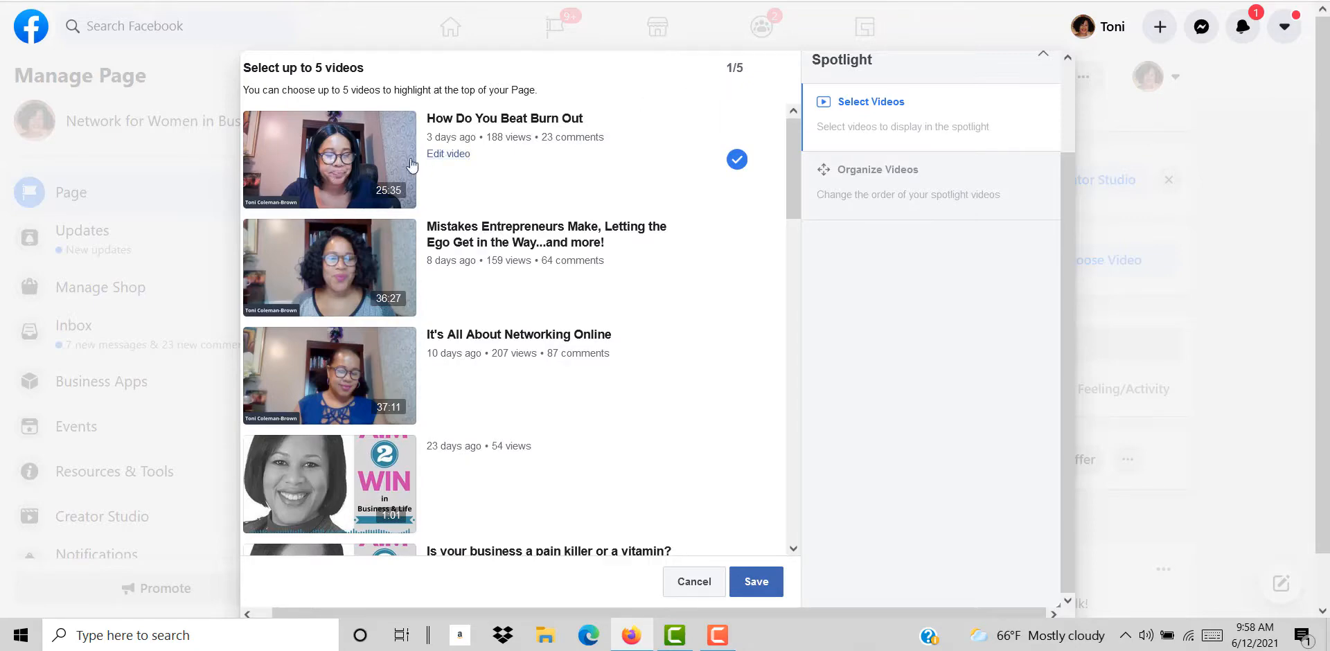
scroll(down, 3)
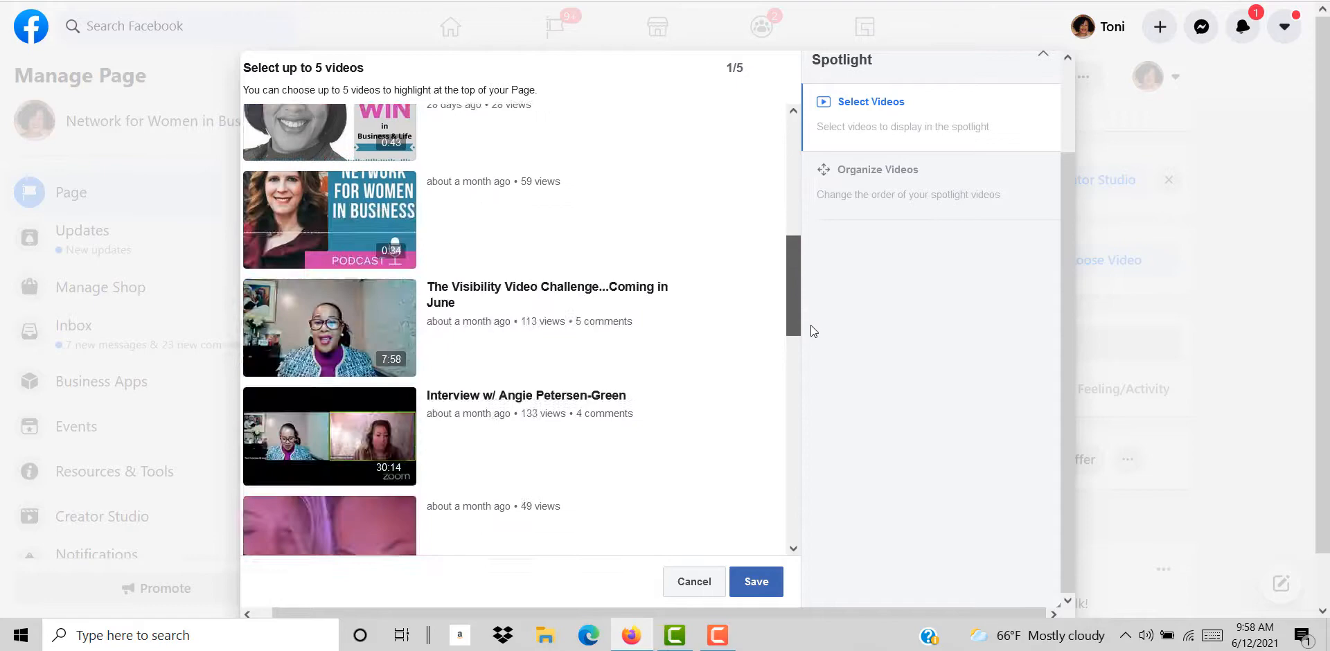
scroll(down, 3)
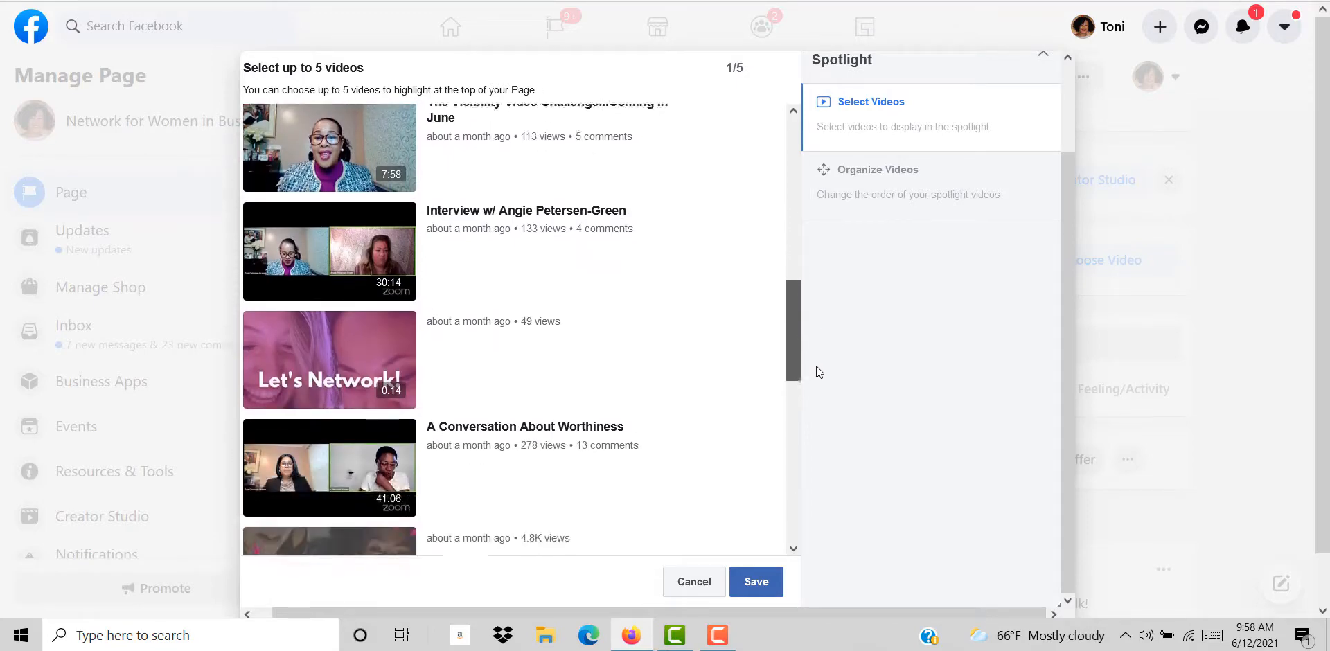
scroll(down, 3)
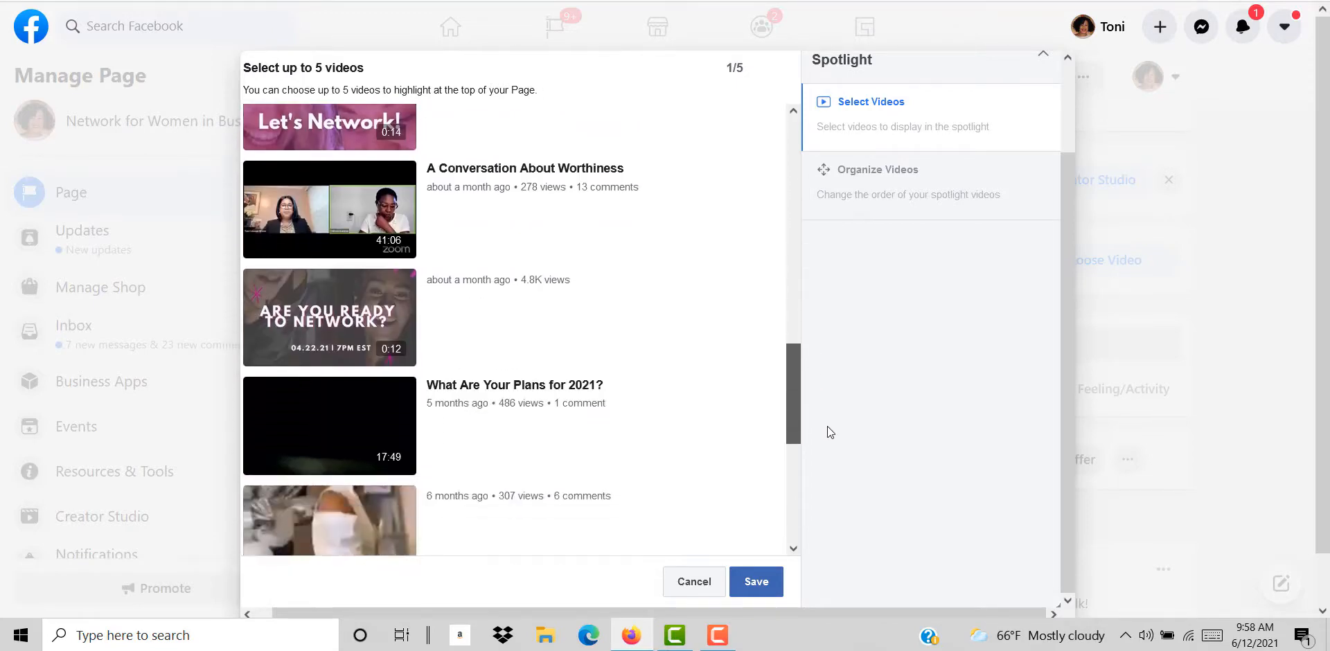
scroll(down, 3)
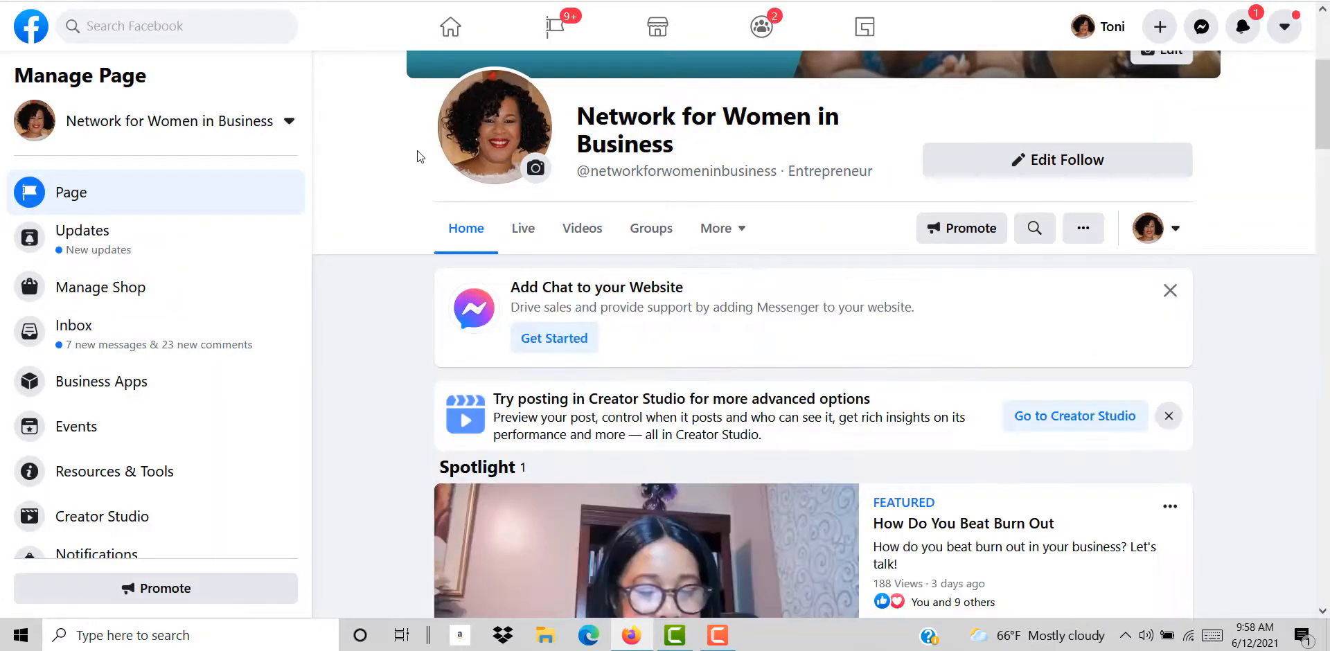
scroll(down, 3)
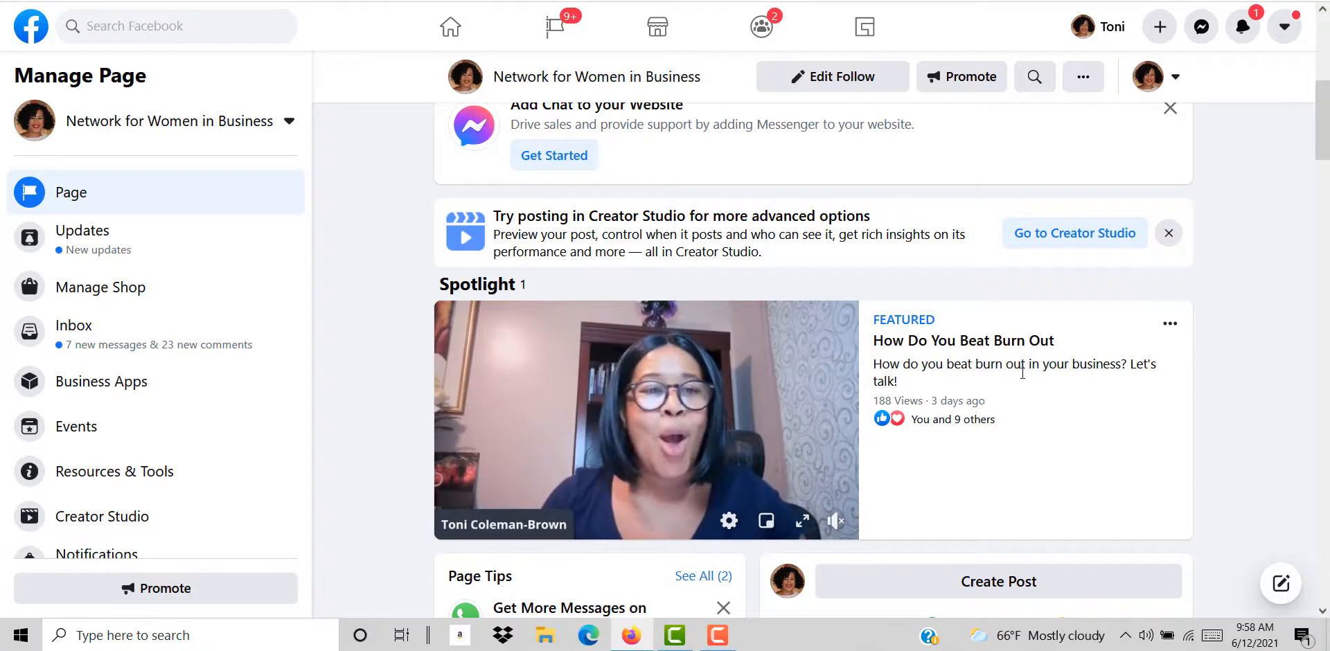
click(644, 420)
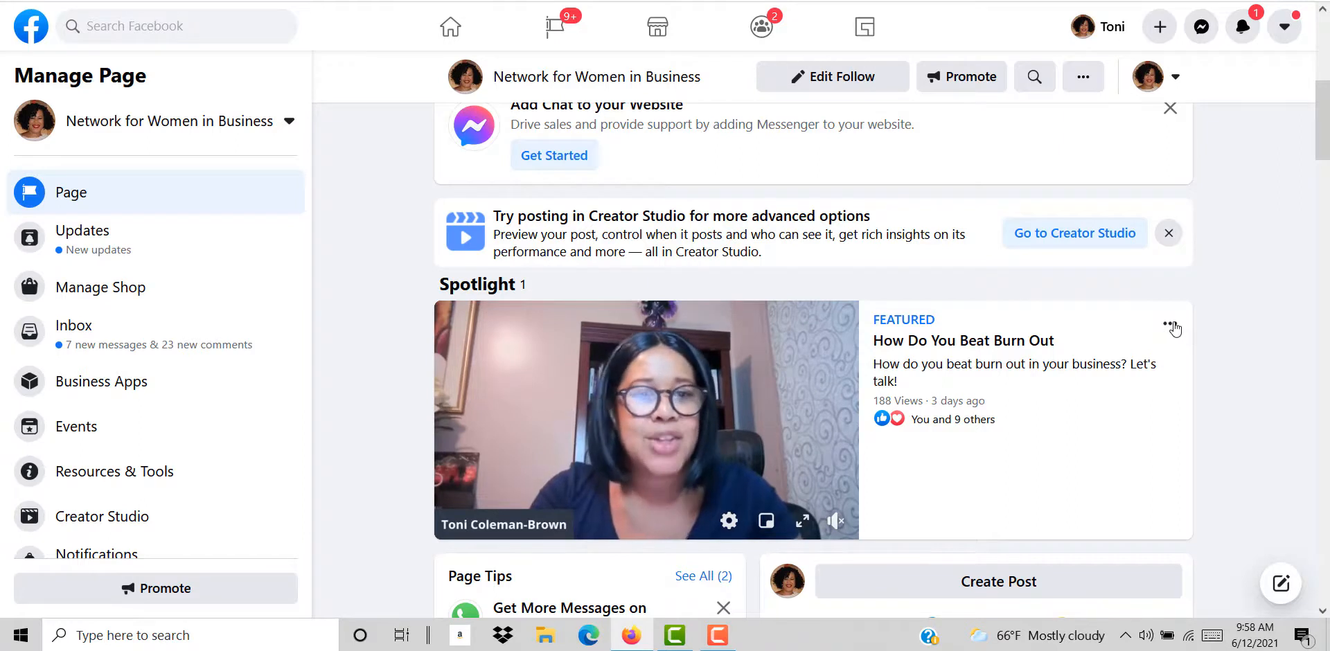
click(1172, 327)
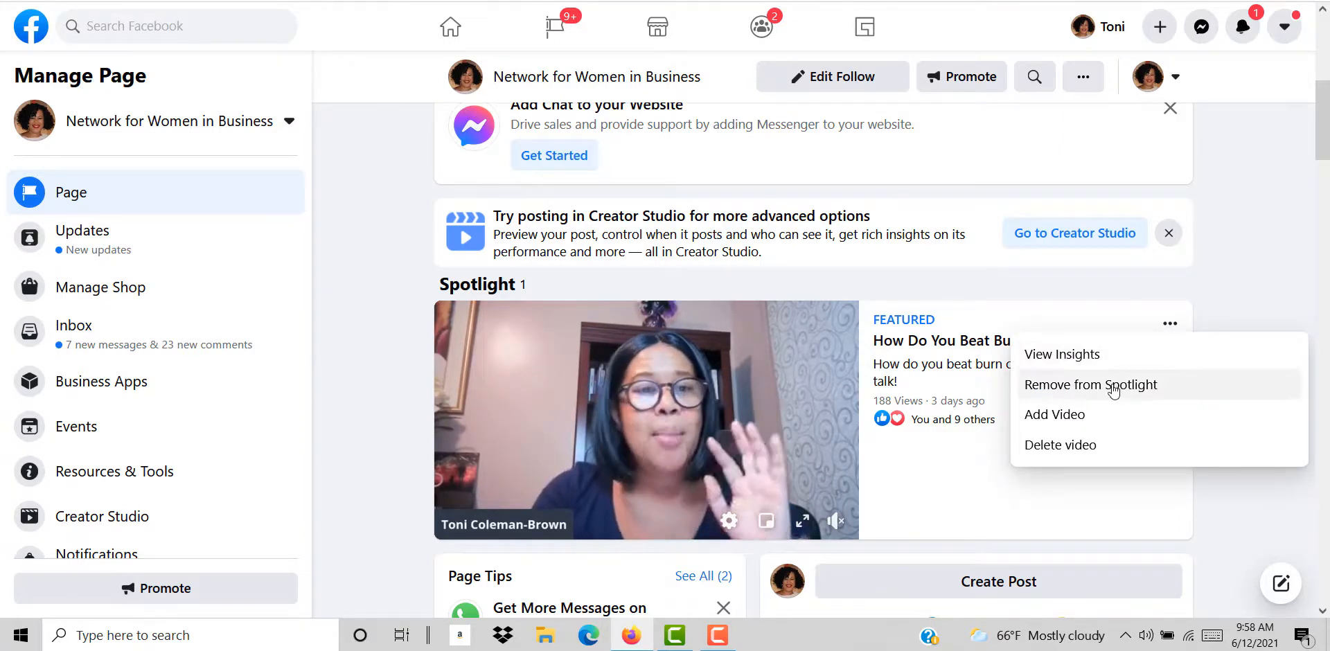
mouse_move(1072, 364)
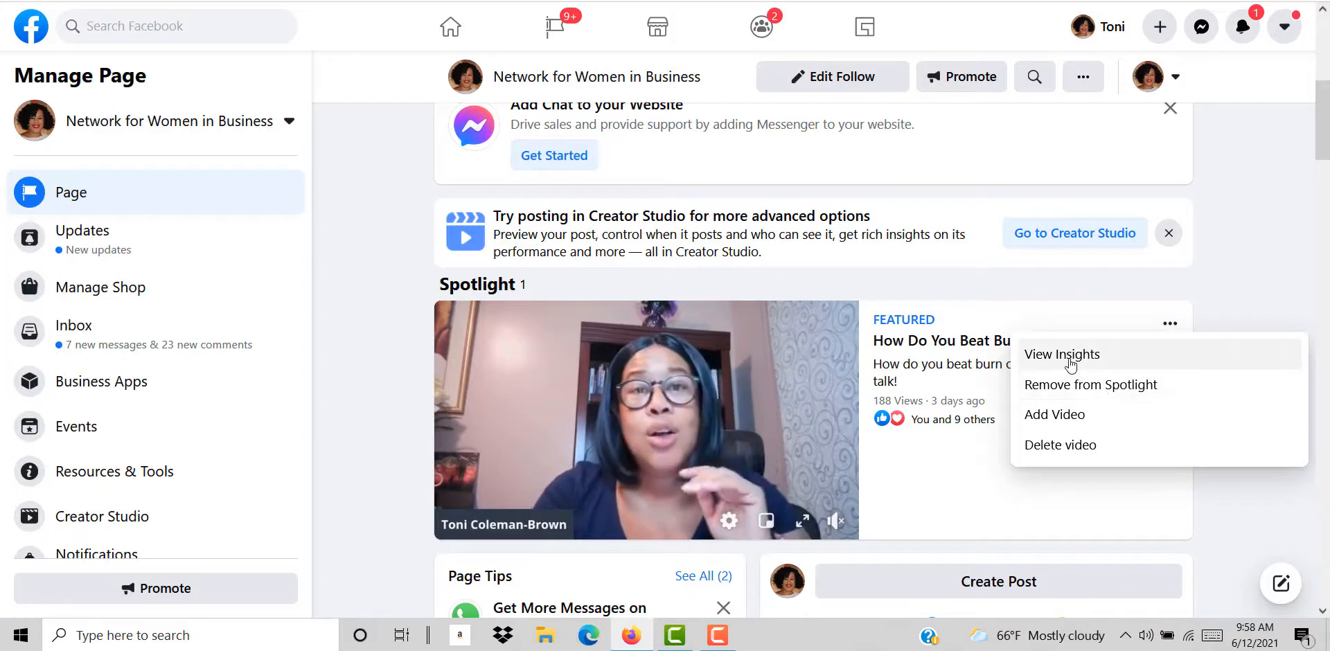
mouse_move(1055, 414)
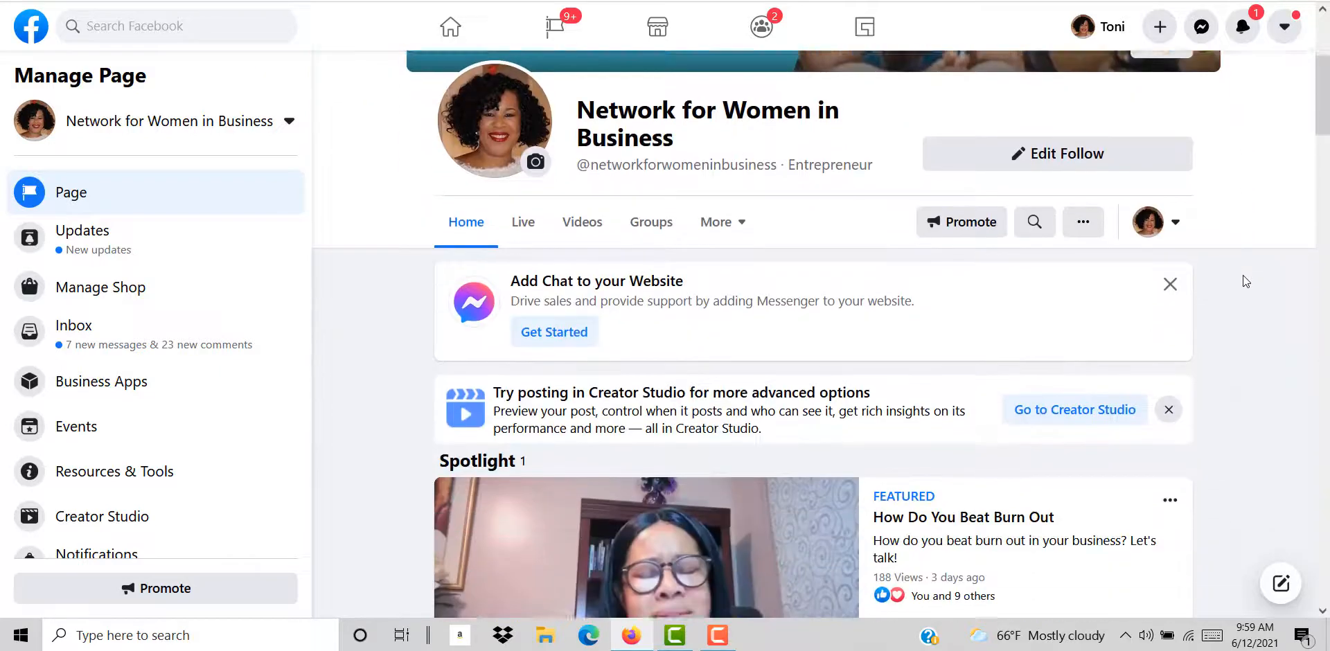
scroll(down, 3)
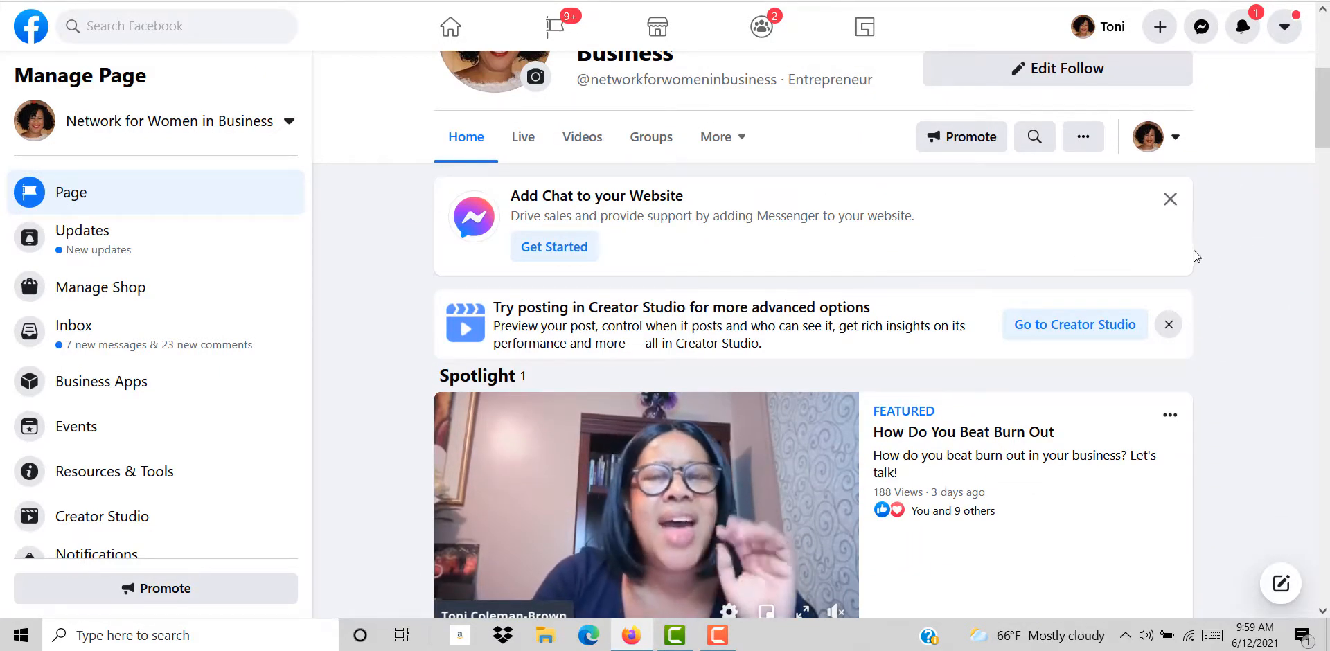
scroll(down, 3)
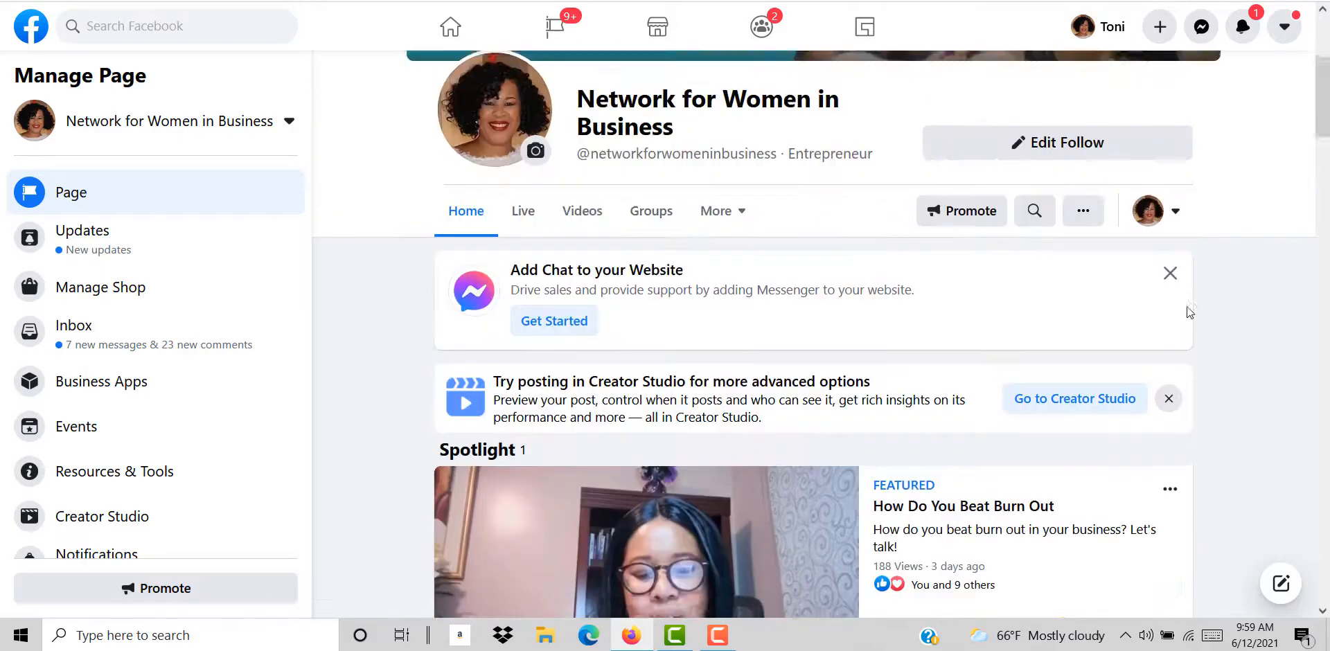
scroll(down, 3)
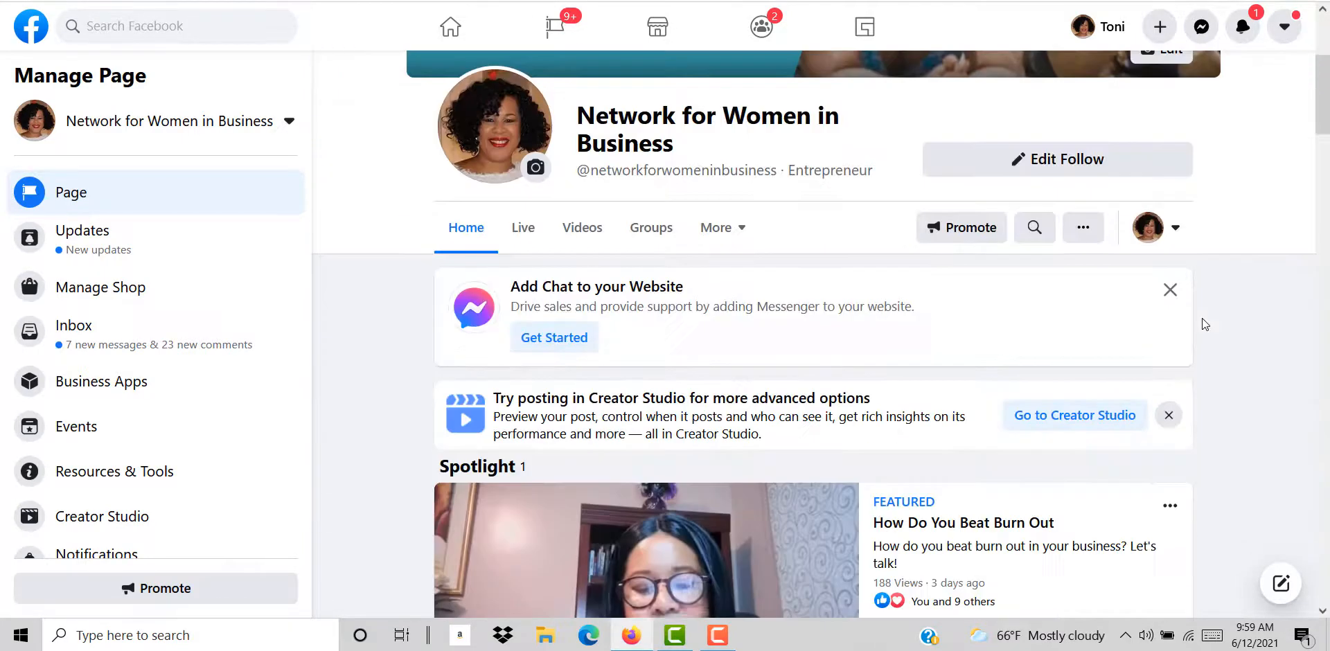
scroll(down, 3)
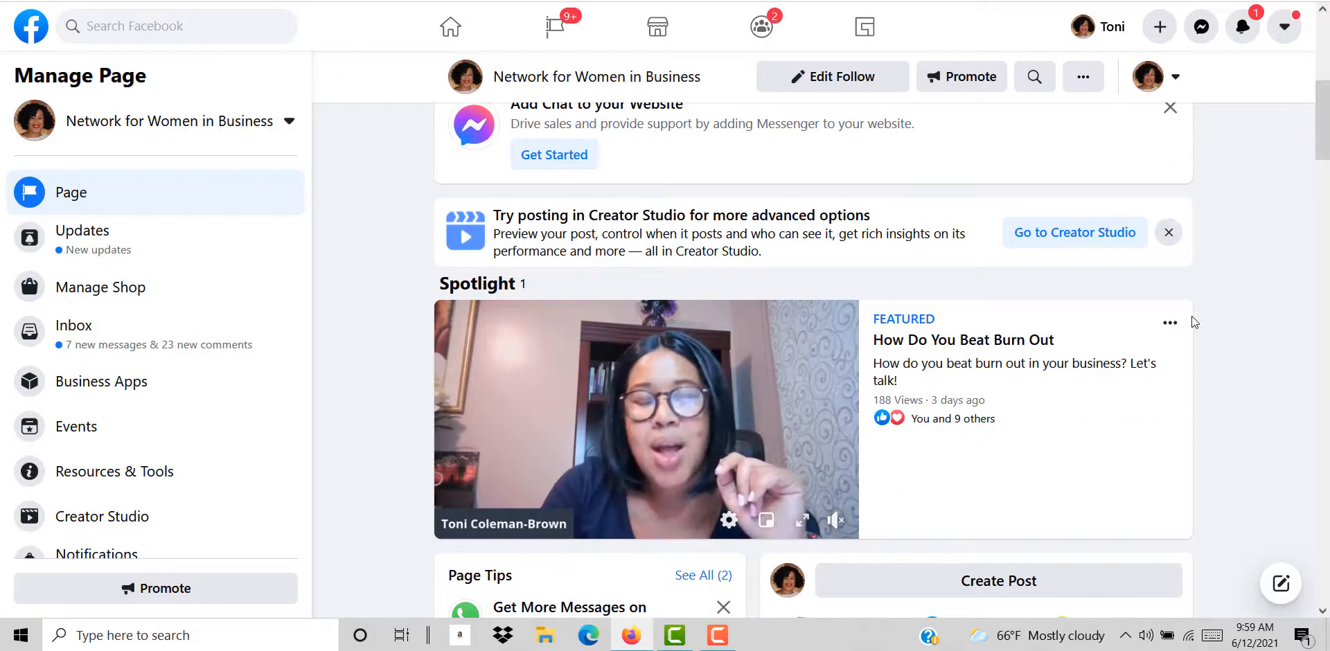